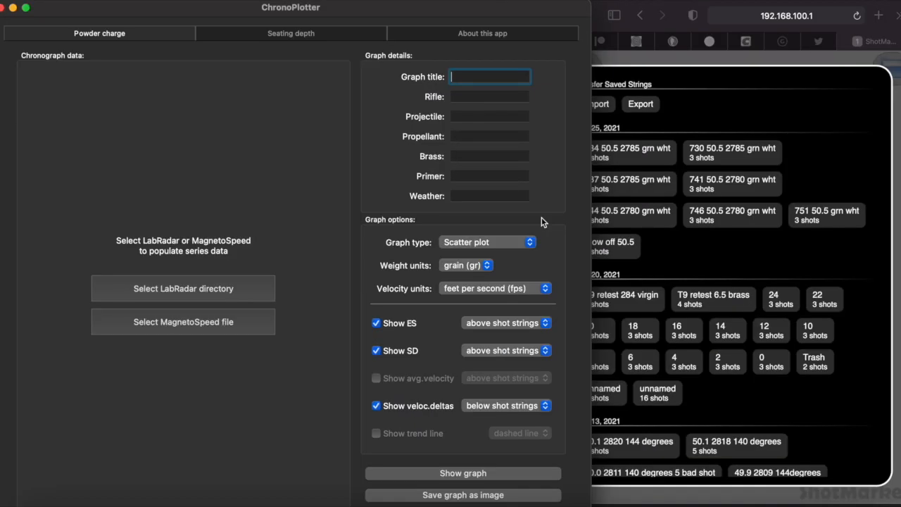
mouse_move(152, 226)
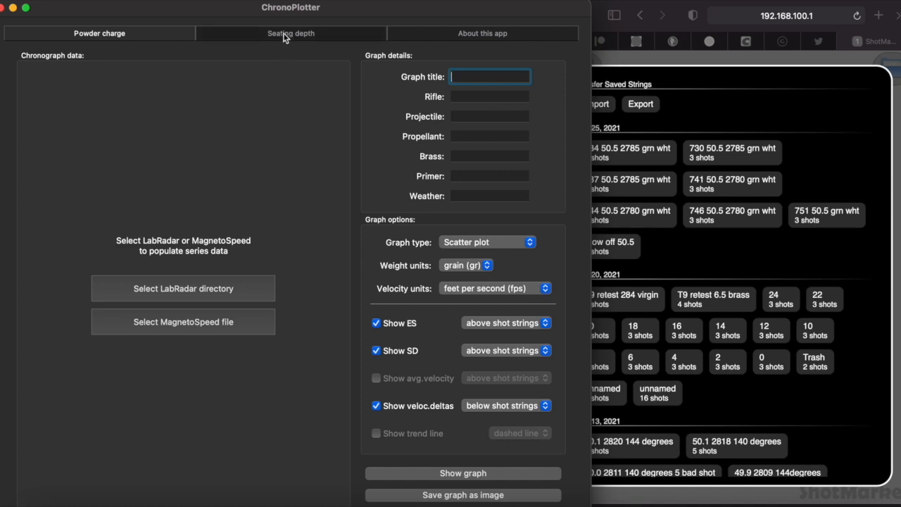
Switch to the Seating depth data and select Series 1's CBTO field for editing.
click(290, 33)
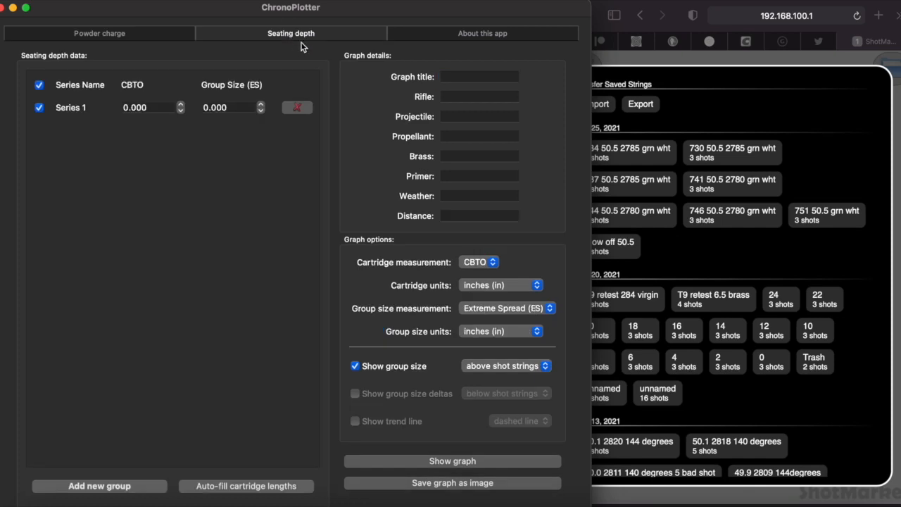
mouse_move(693, 91)
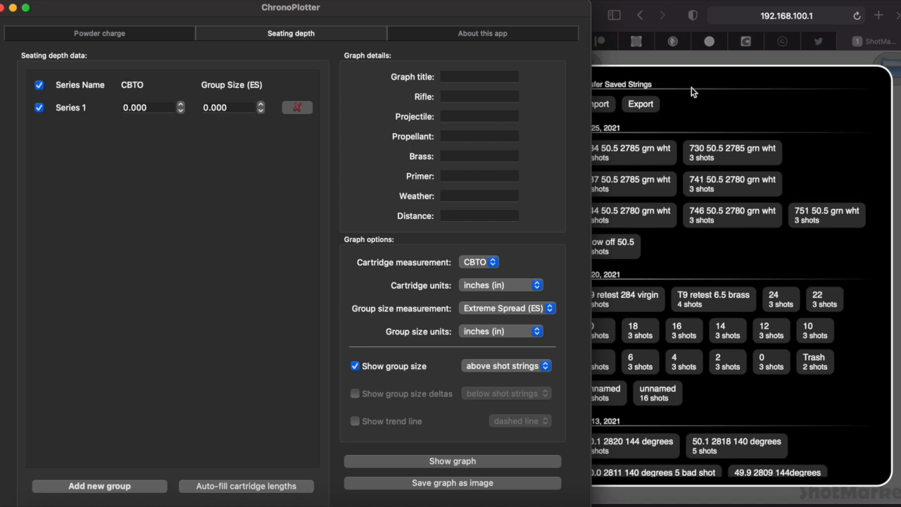
mouse_move(687, 113)
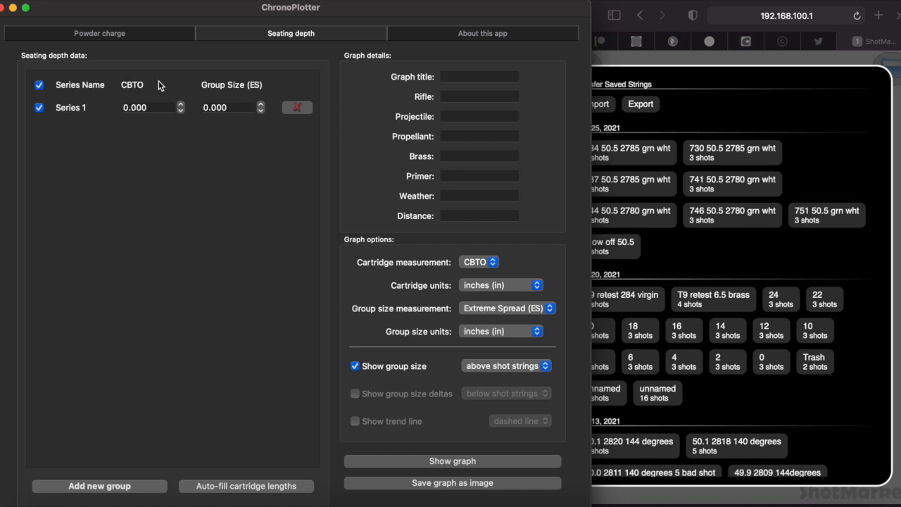
mouse_move(234, 142)
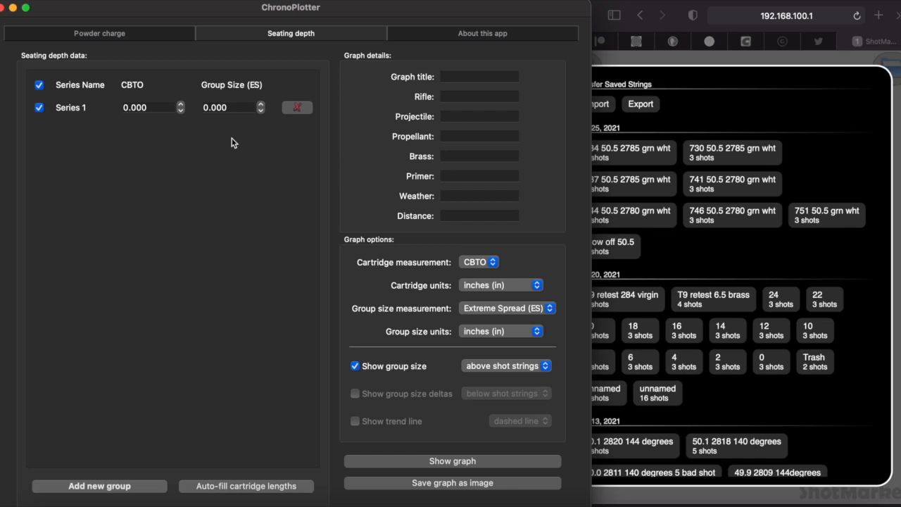
mouse_move(160, 94)
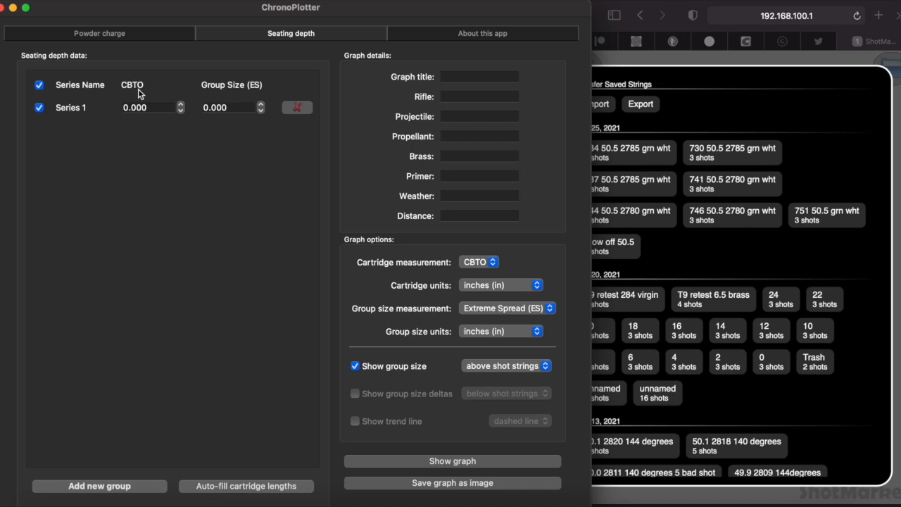
mouse_move(157, 118)
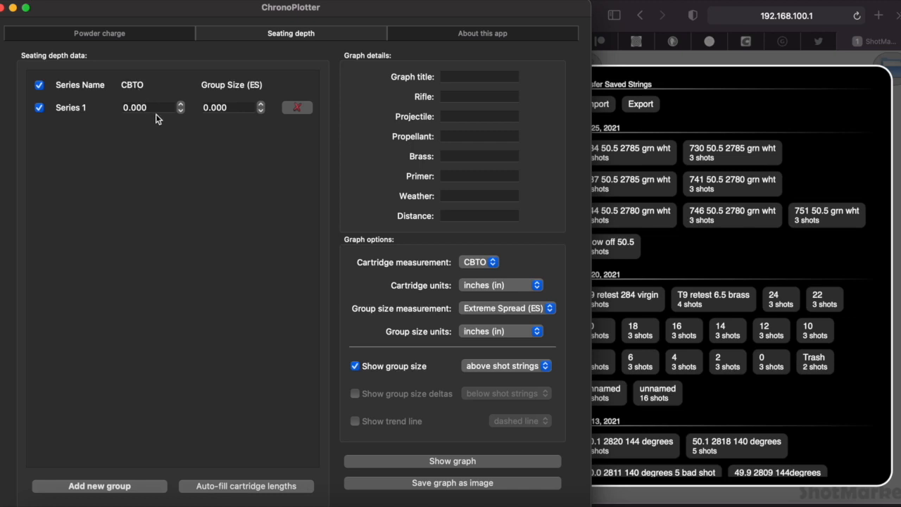
click(143, 107)
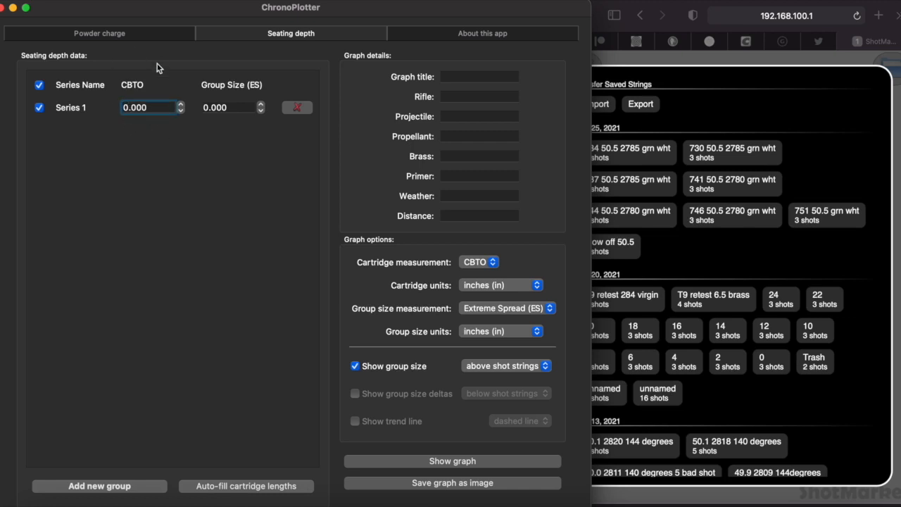
mouse_move(140, 139)
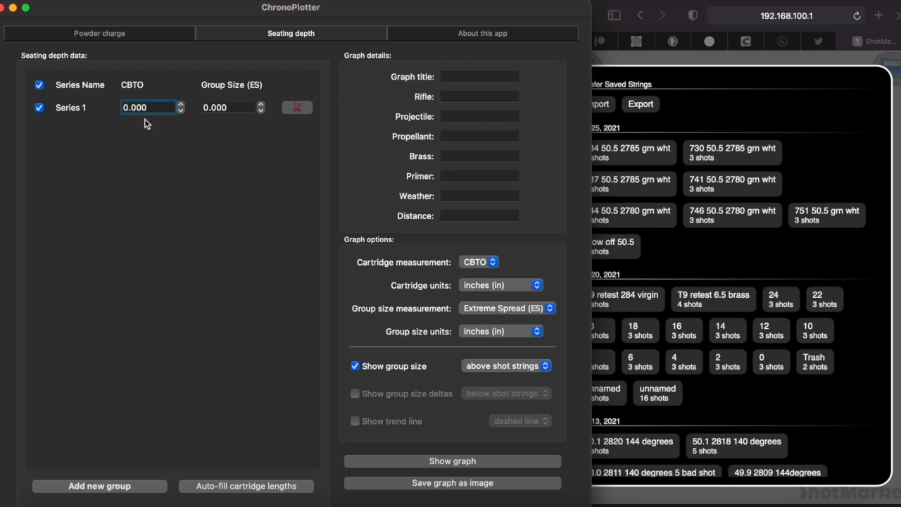
mouse_move(147, 135)
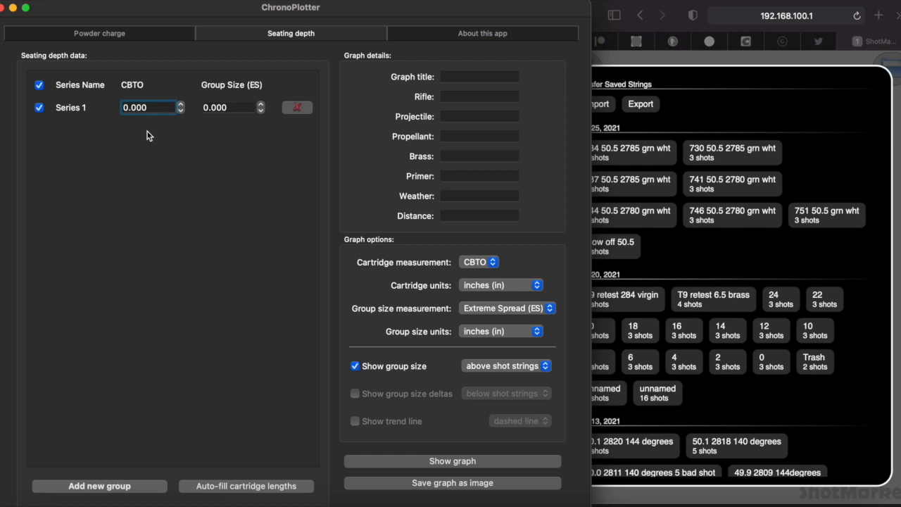
mouse_move(186, 166)
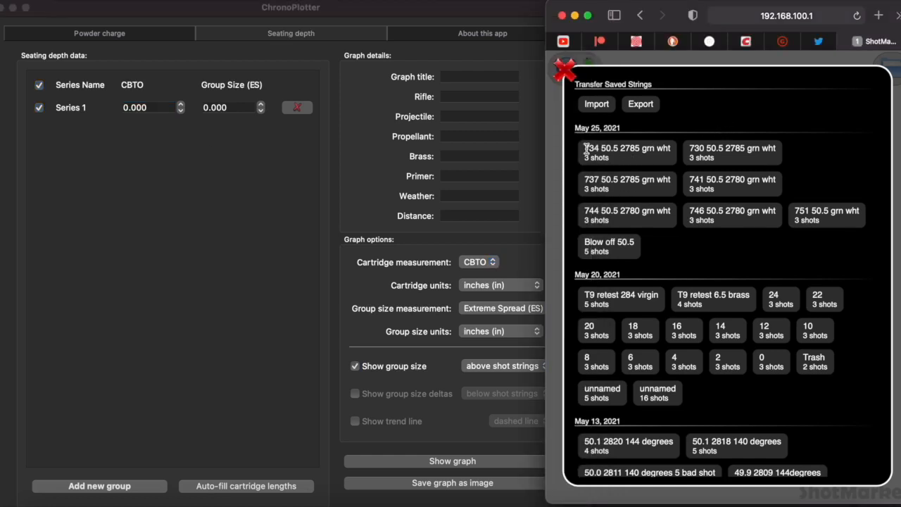
mouse_move(681, 231)
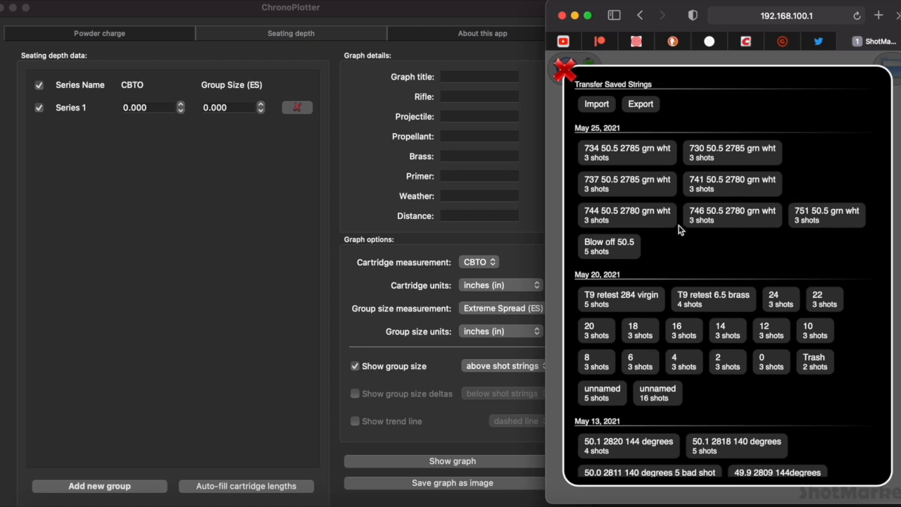
mouse_move(653, 228)
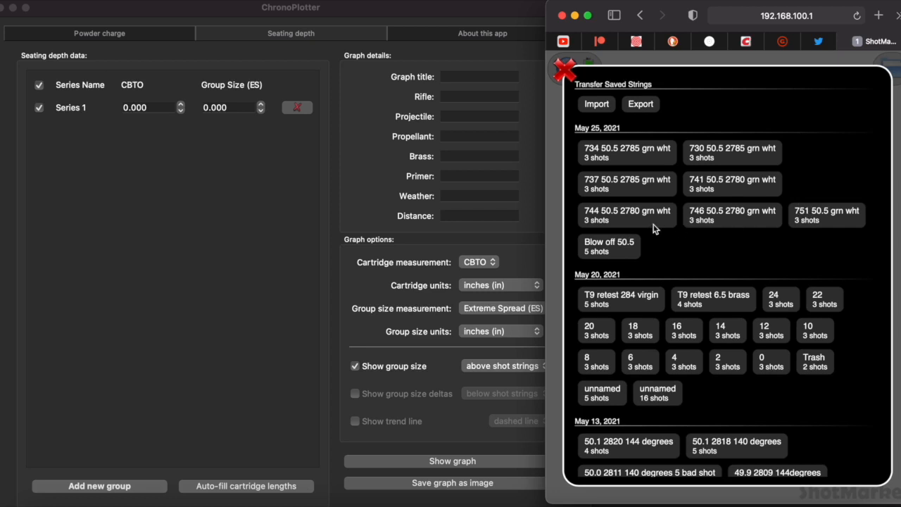
View the 744 and 734 three-shot strings on the target, then return to the saved strings list.
click(627, 214)
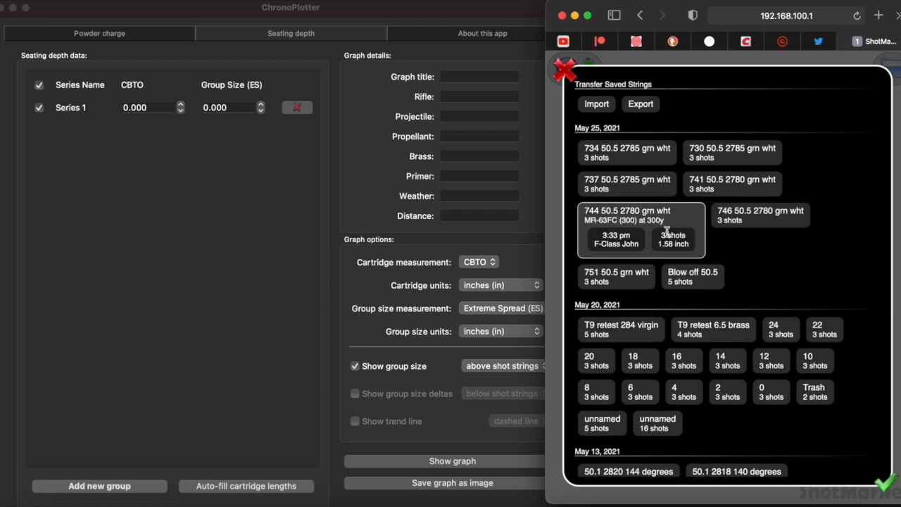
mouse_move(658, 247)
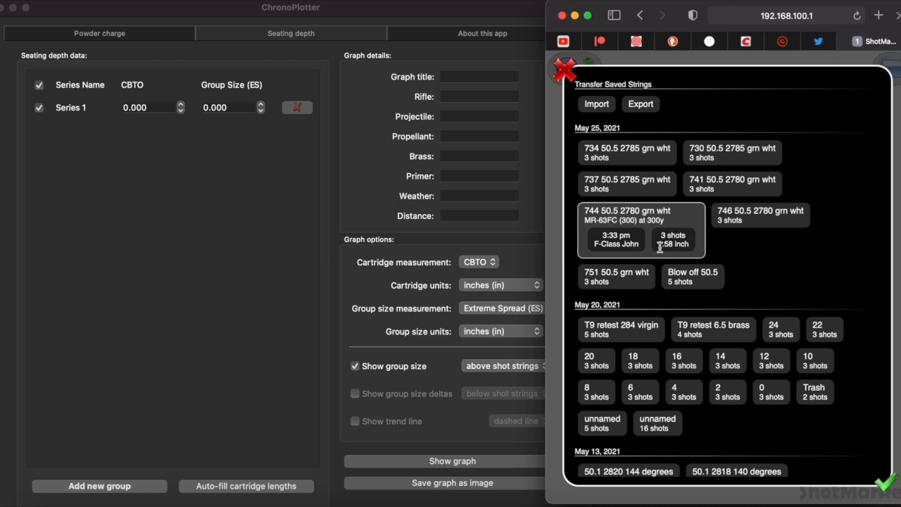
mouse_move(660, 242)
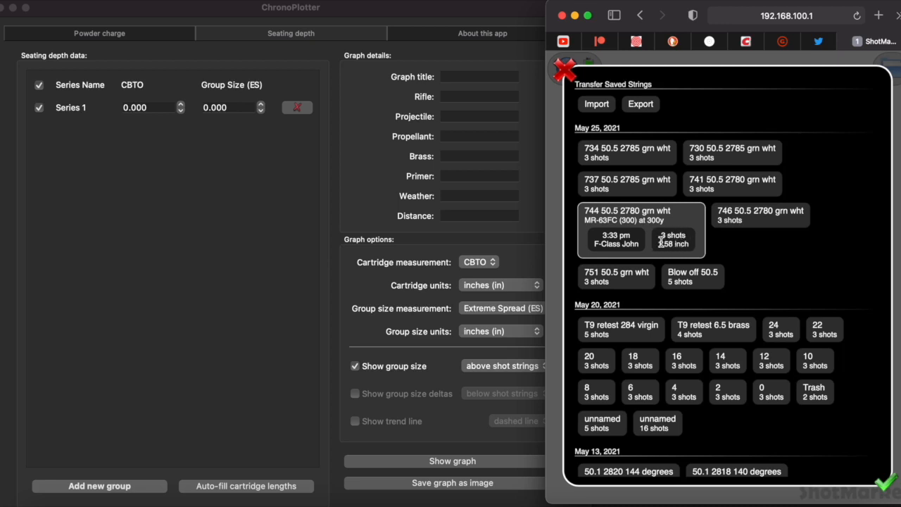
mouse_move(659, 214)
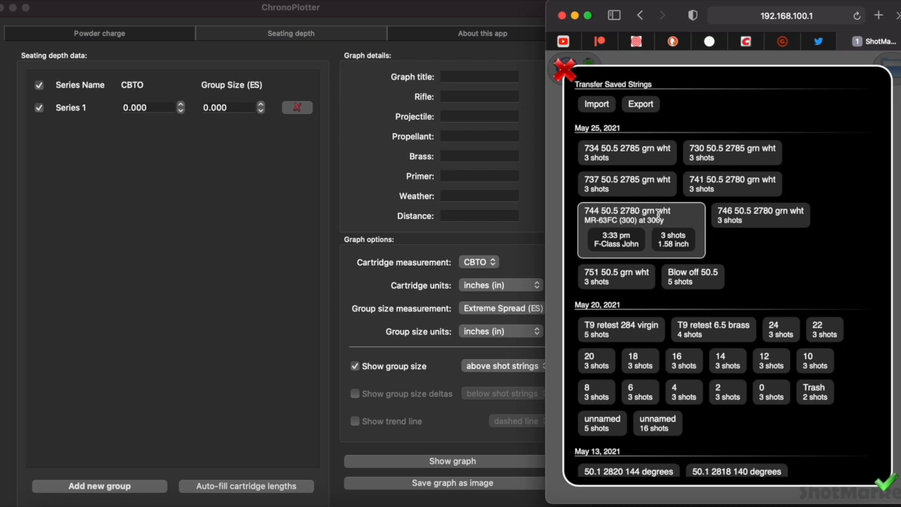
click(640, 214)
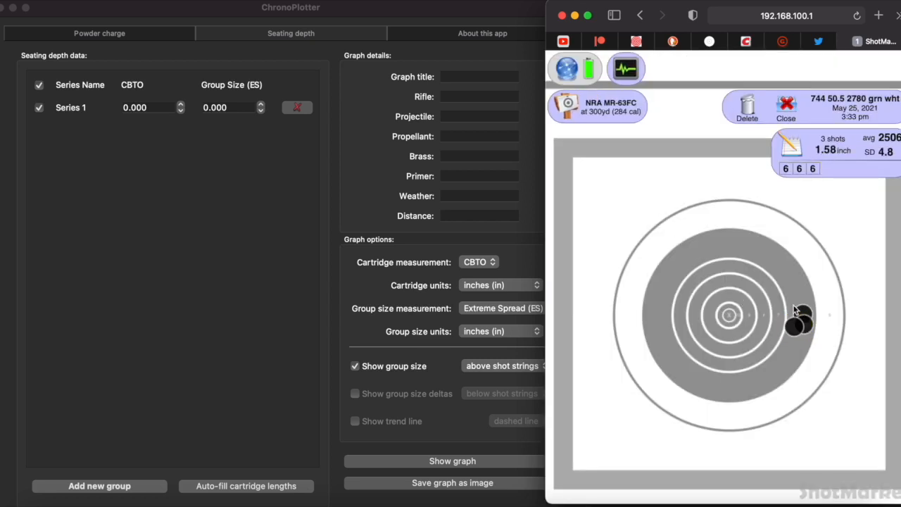
mouse_move(744, 265)
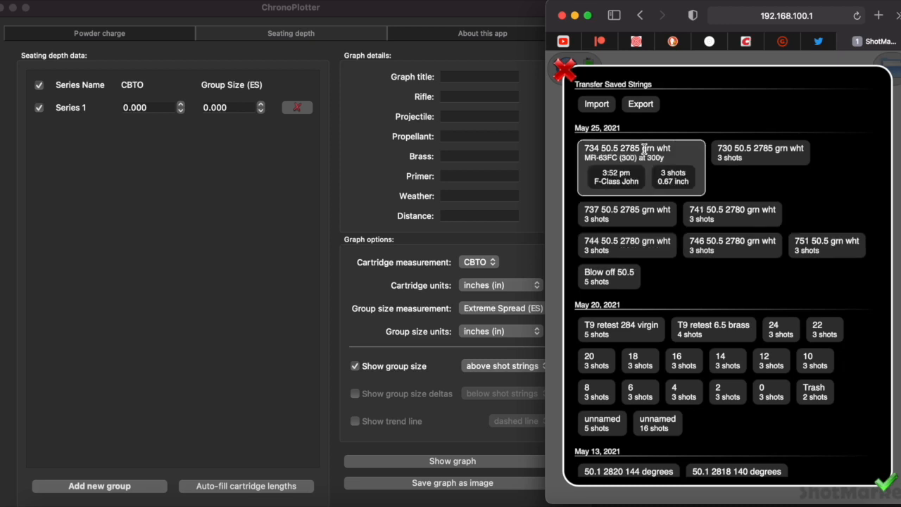
click(639, 166)
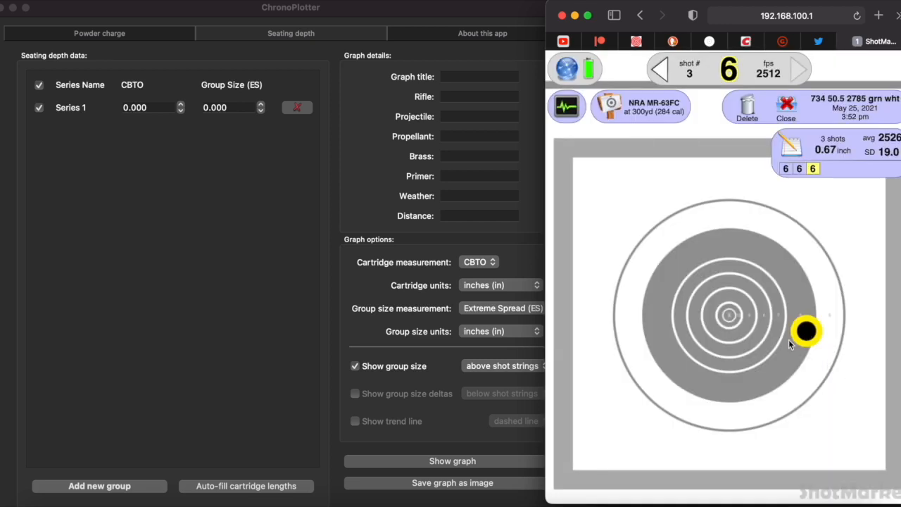
mouse_move(803, 335)
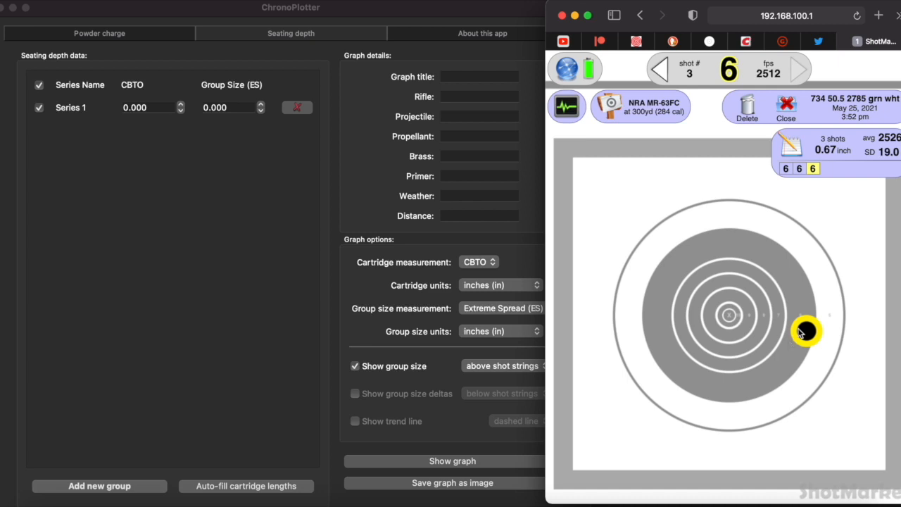
mouse_move(808, 327)
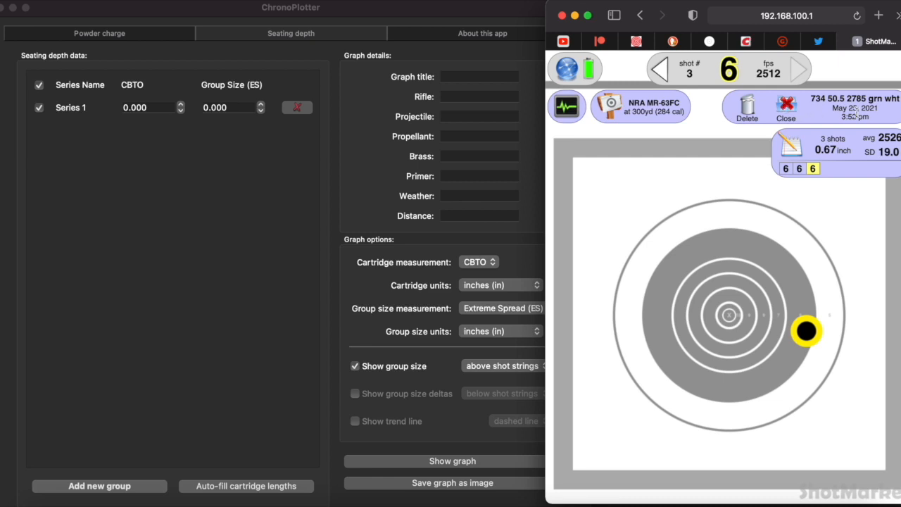
click(785, 110)
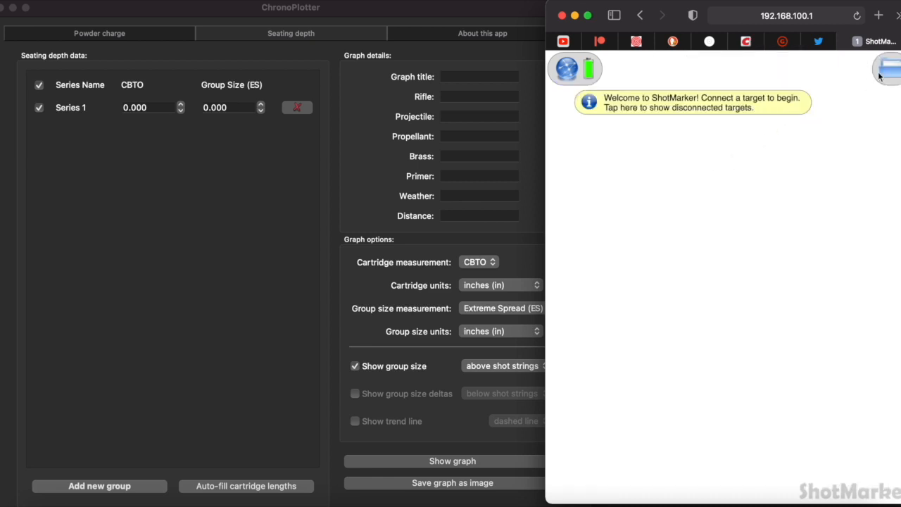
click(887, 68)
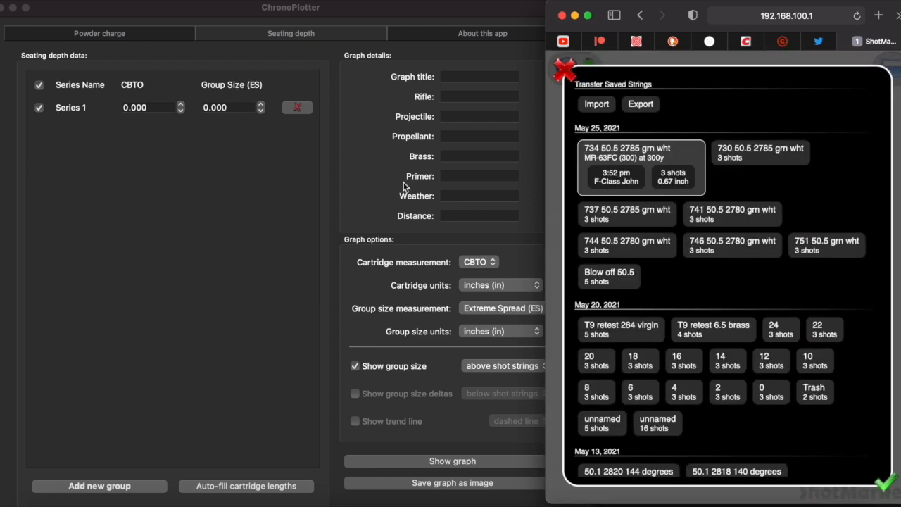
mouse_move(802, 245)
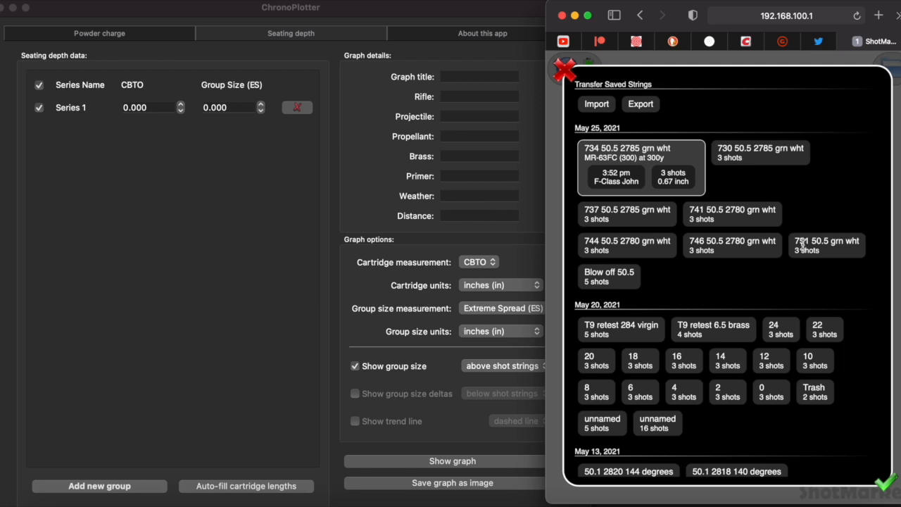
mouse_move(709, 155)
text(.)
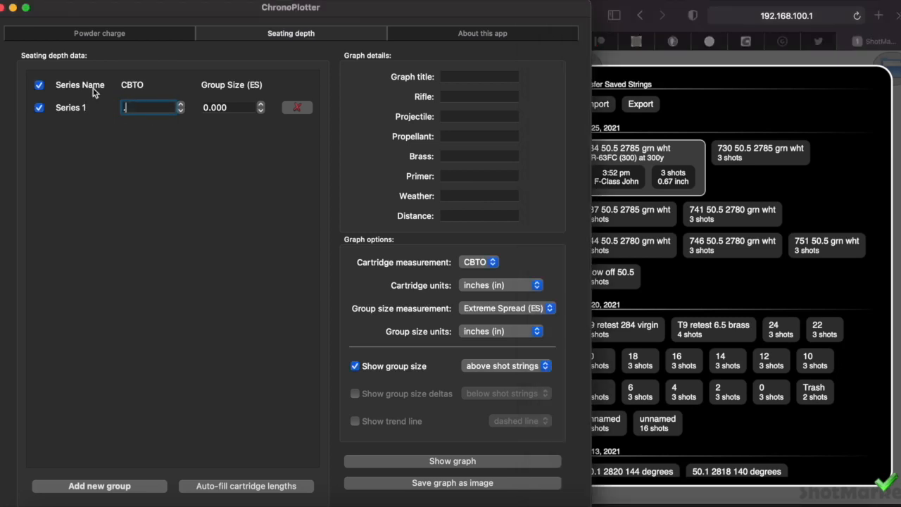
Enter CBTO 0.73 and group size 0.66 for Series 1.
text(73)
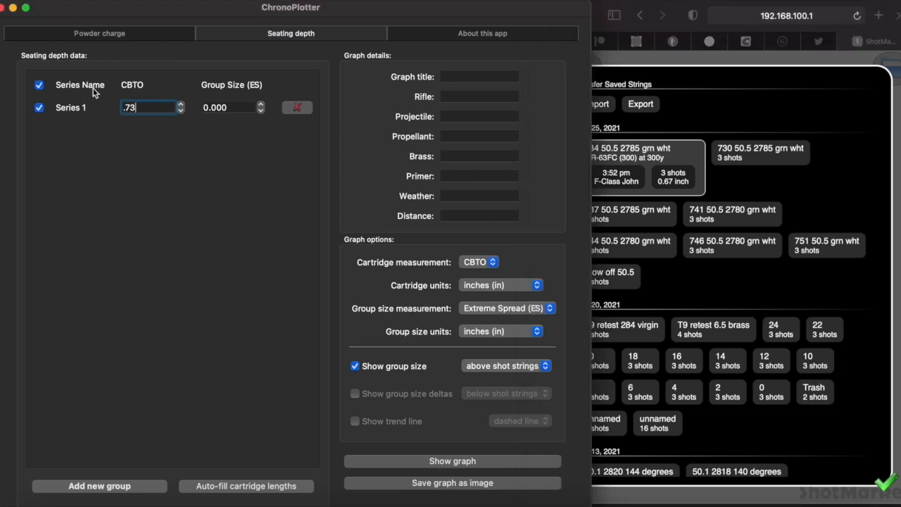
key(Tab)
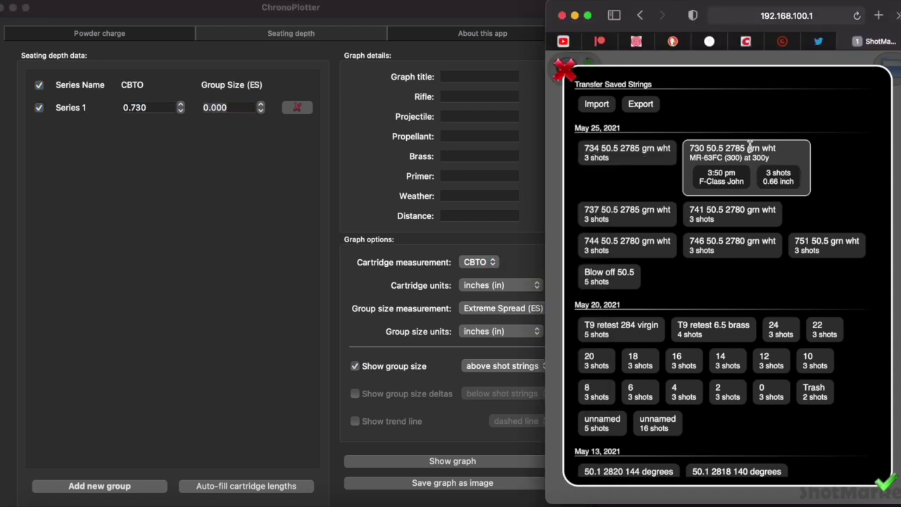
mouse_move(774, 190)
text(.)
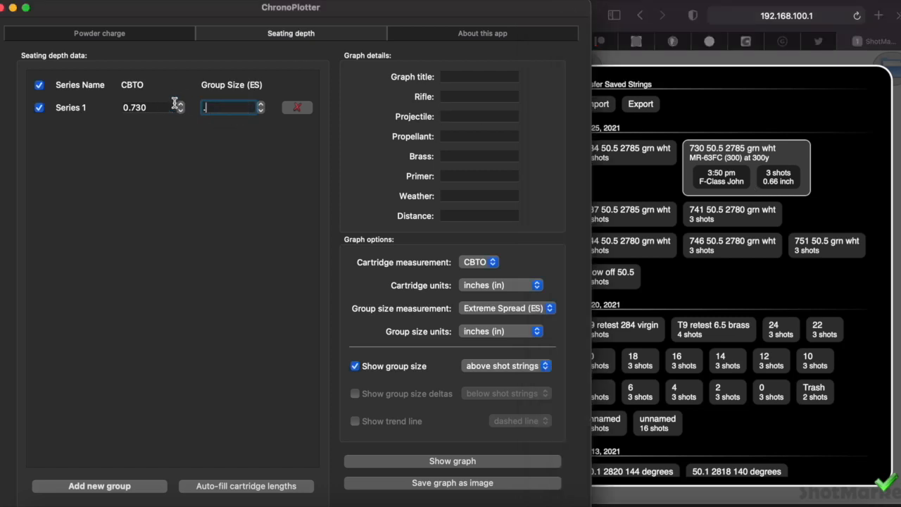
text(66)
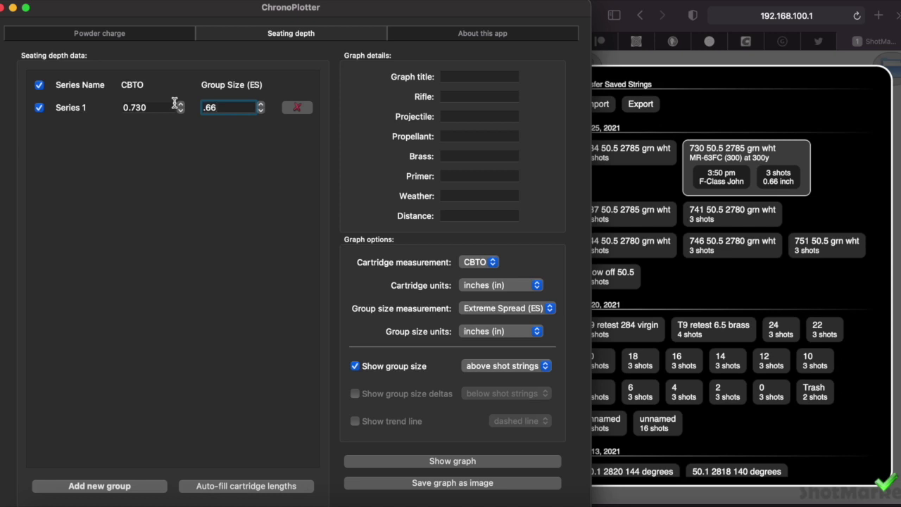
click(478, 76)
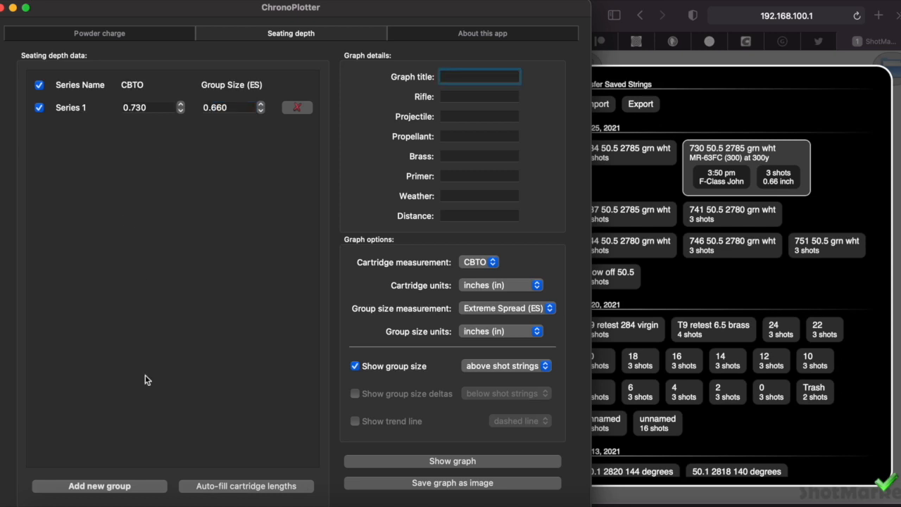
Add Series 2, 3 and 4 with CBTO values .734, .737 and .741, correcting a mistyped entry.
click(99, 485)
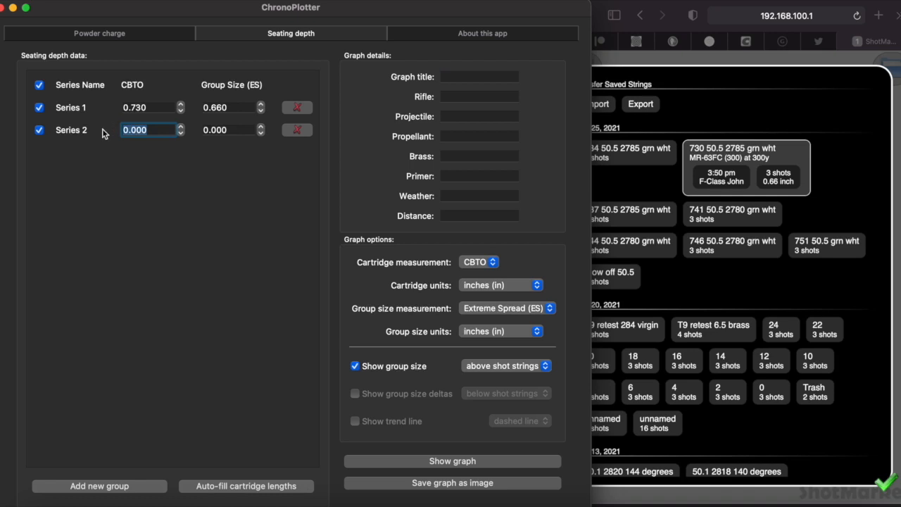
mouse_move(678, 155)
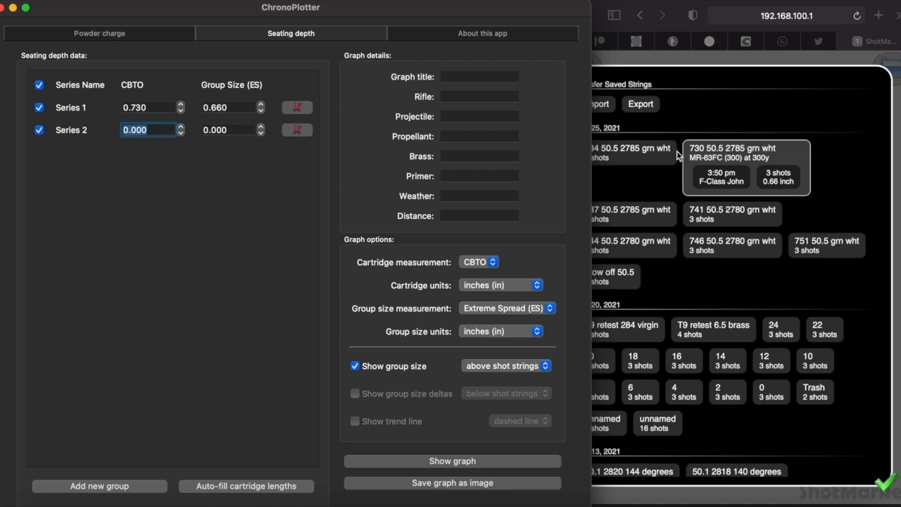
mouse_move(598, 214)
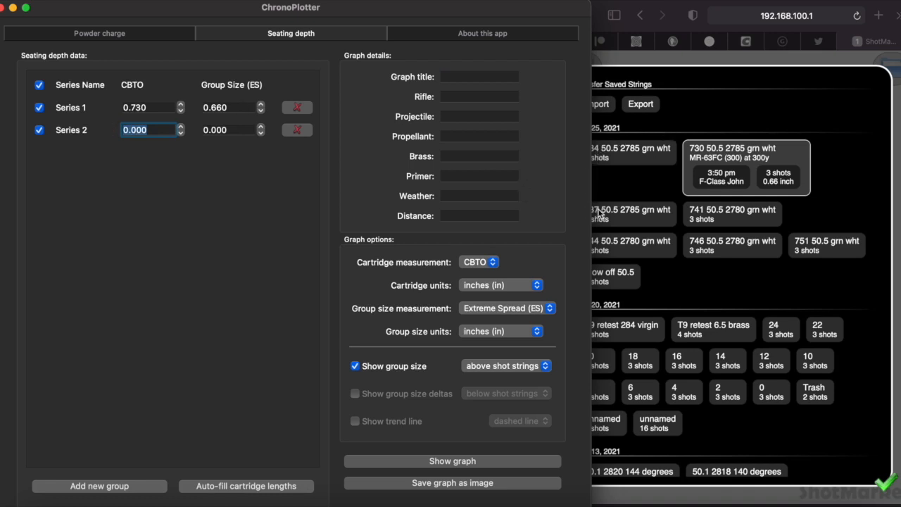
mouse_move(701, 214)
text(.)
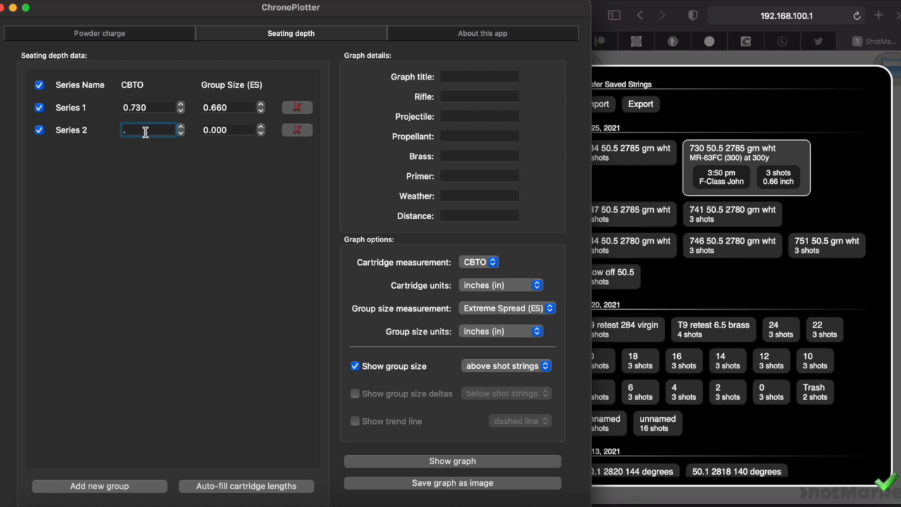
text(734)
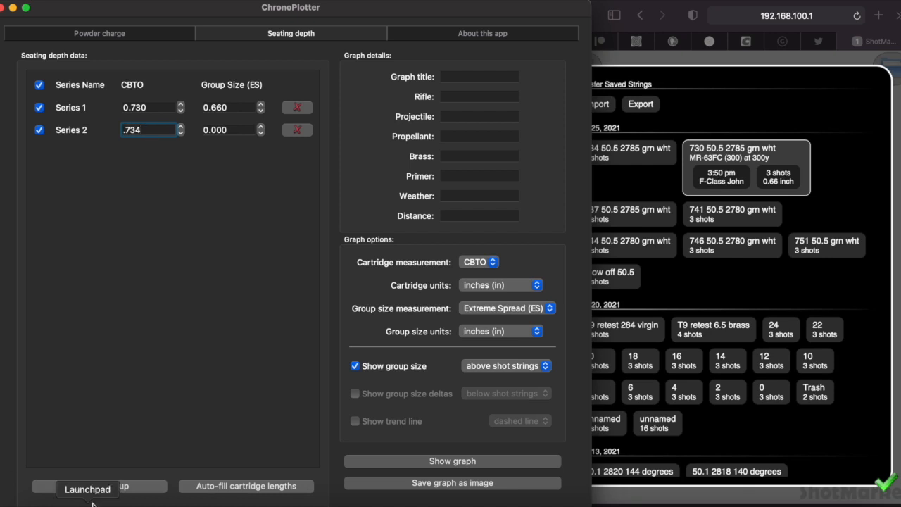
click(99, 486)
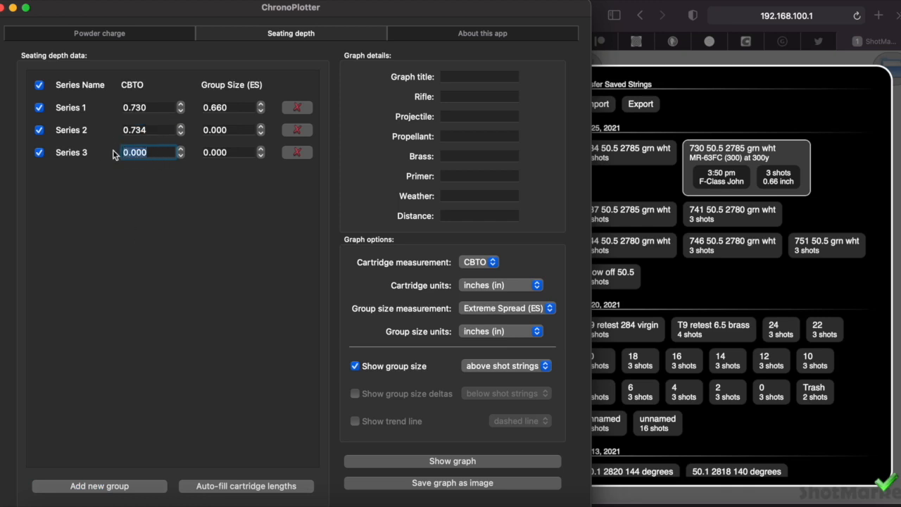
text(.737)
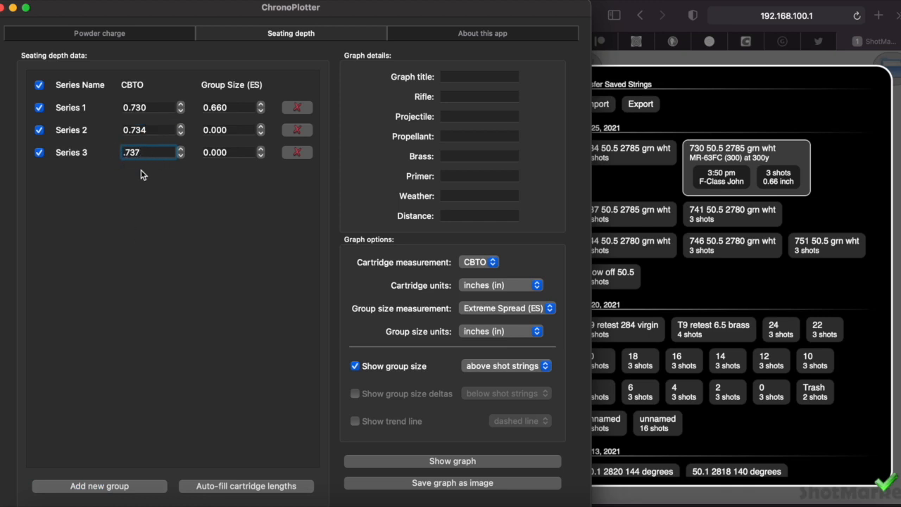
click(98, 486)
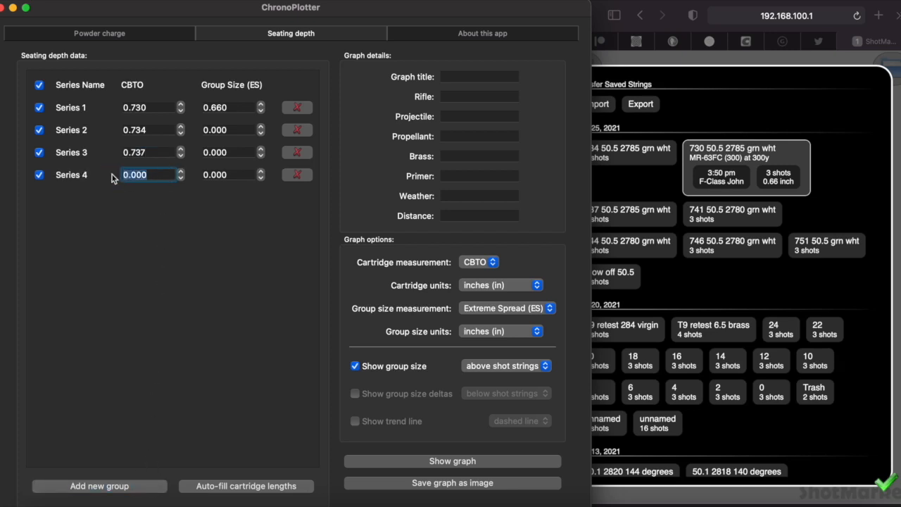
text(44)
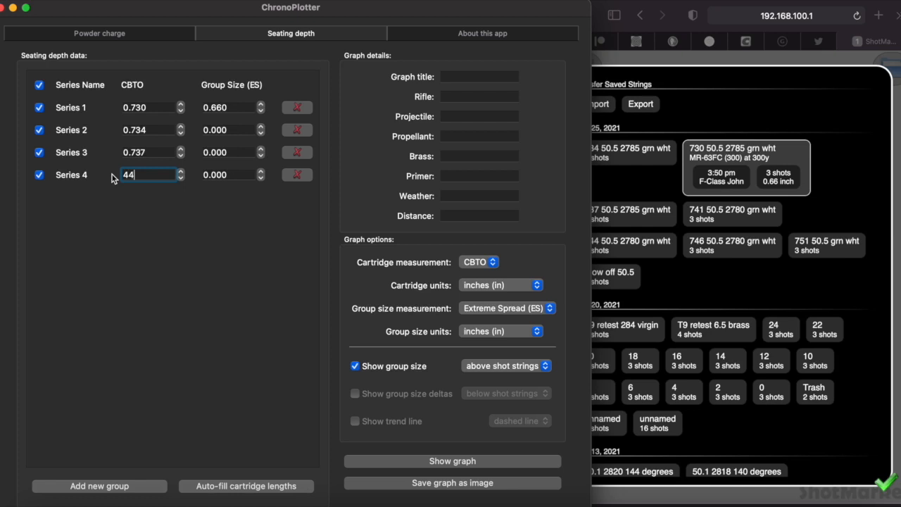
key(backspace)
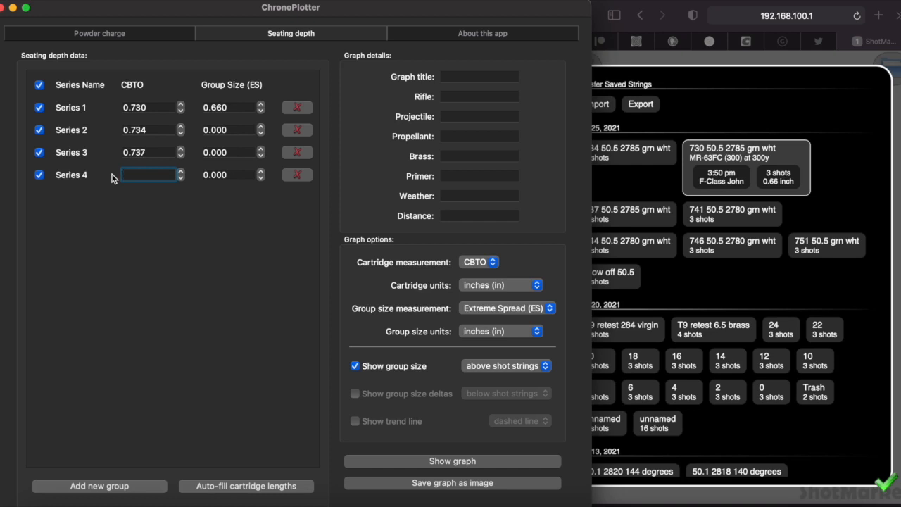
text(.74)
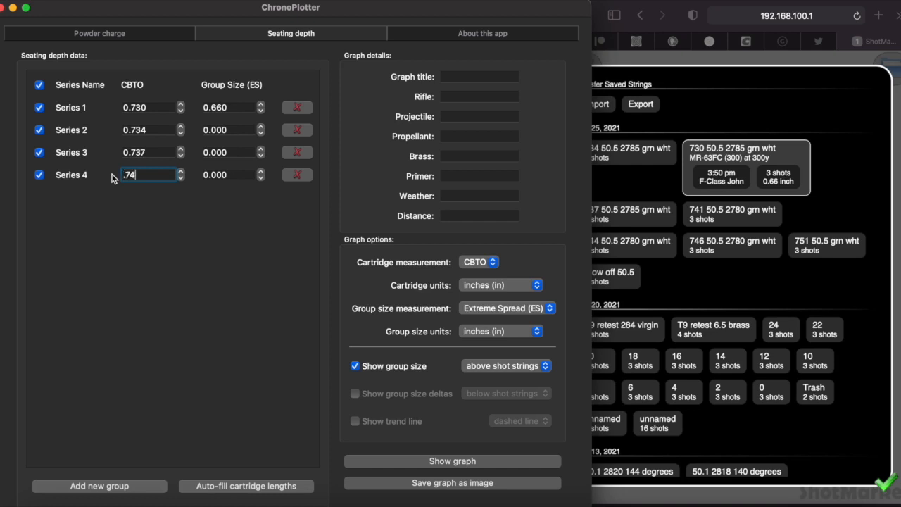
text(1)
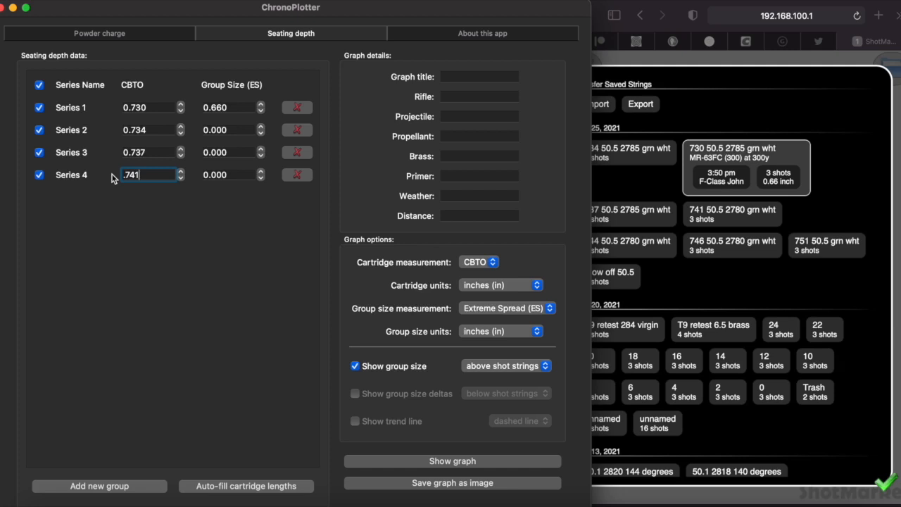
mouse_move(129, 484)
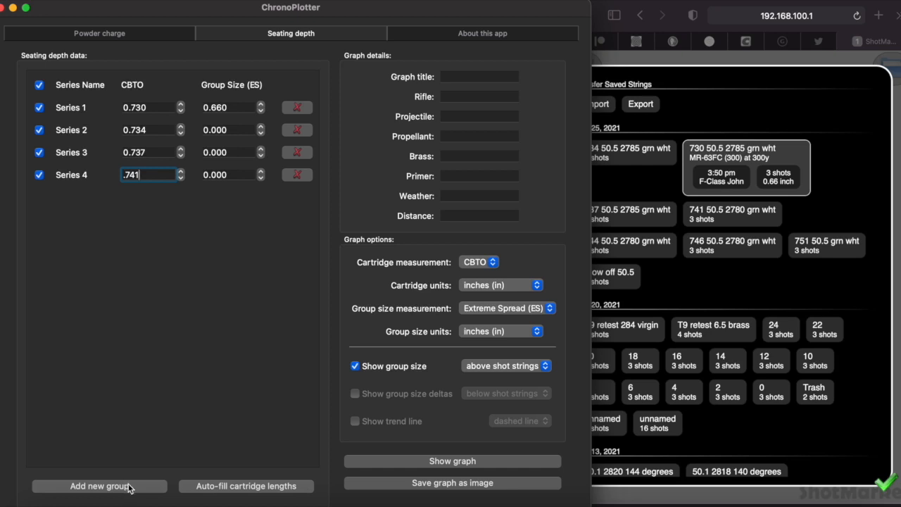
Add the remaining series with CBTO values .744 and .751, confirming Series 7.
click(98, 485)
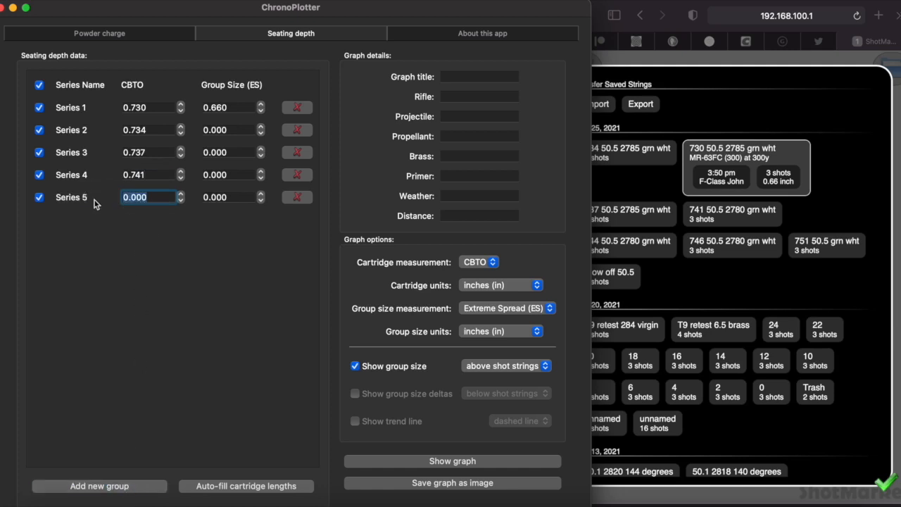
text(.744)
text(0.746)
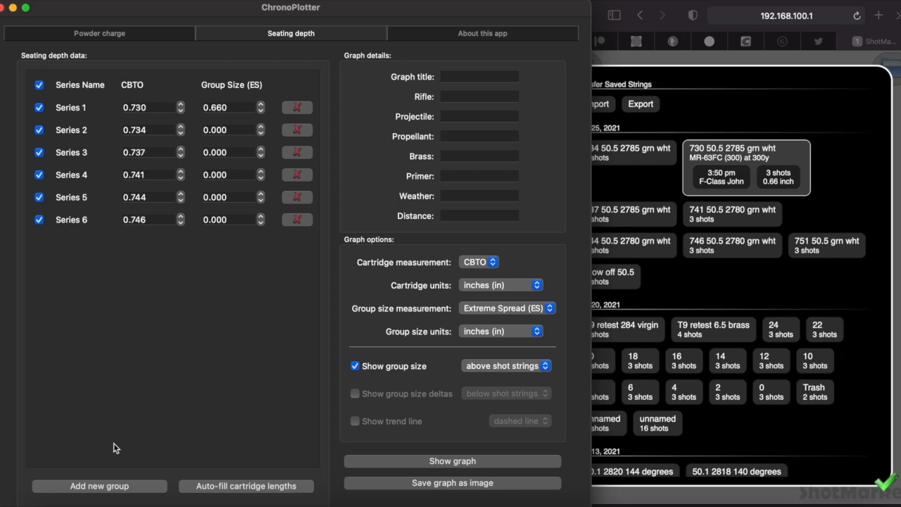
click(98, 486)
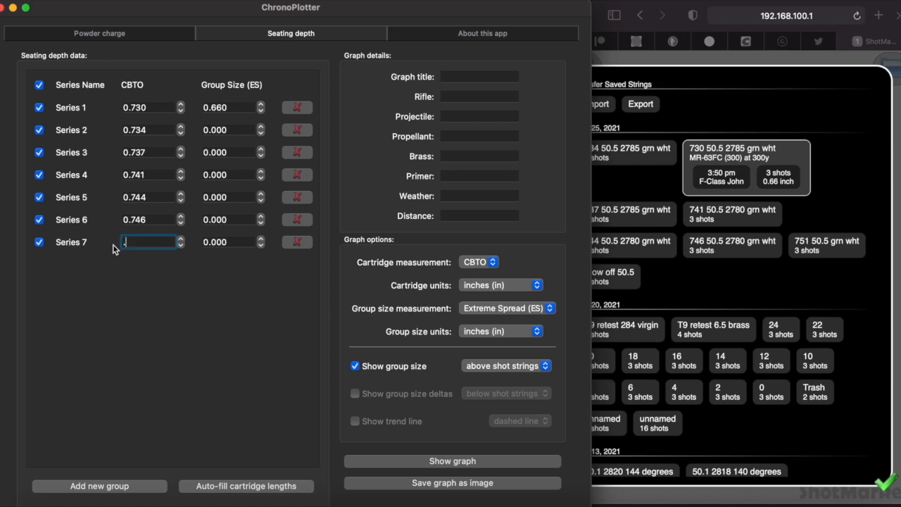
text(.751)
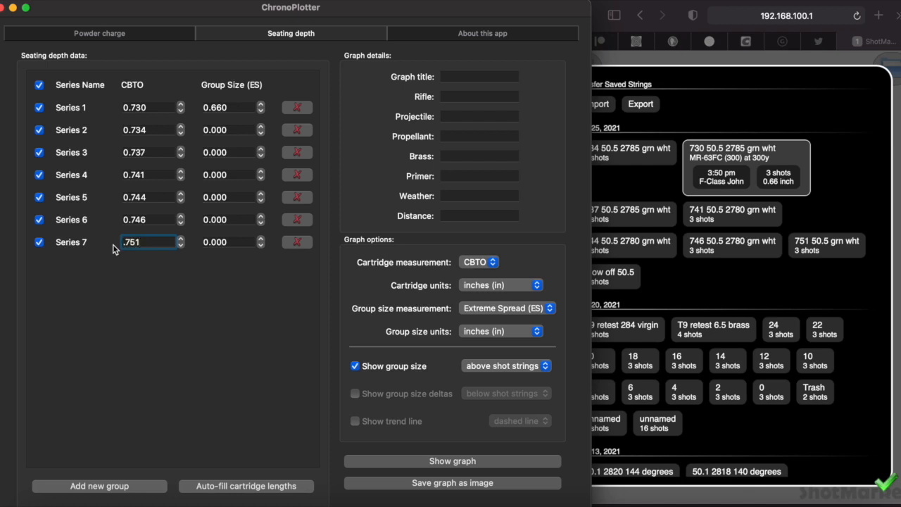
mouse_move(157, 285)
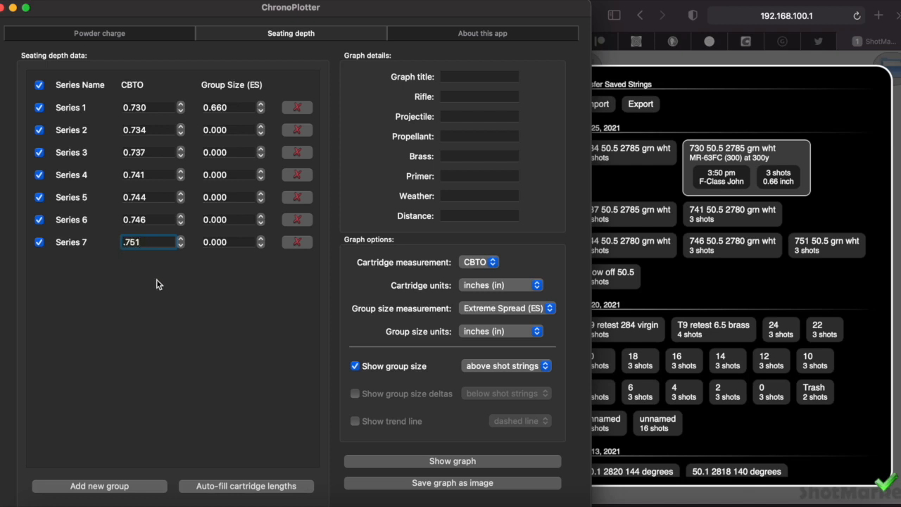
click(147, 129)
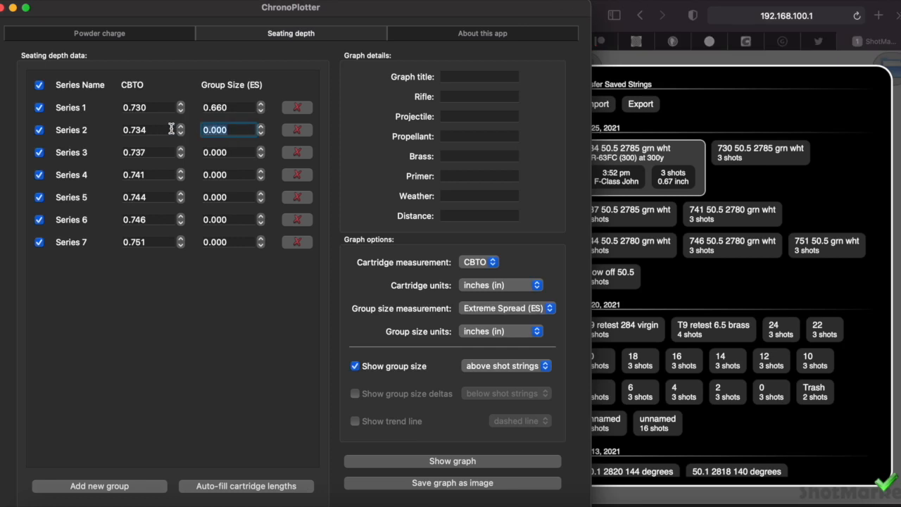
Enter the remaining group sizes from ShotMarker strings, ending with 0.820 for Series 6 and 1.23 for Series 7.
text(.67)
click(232, 152)
text(0.790)
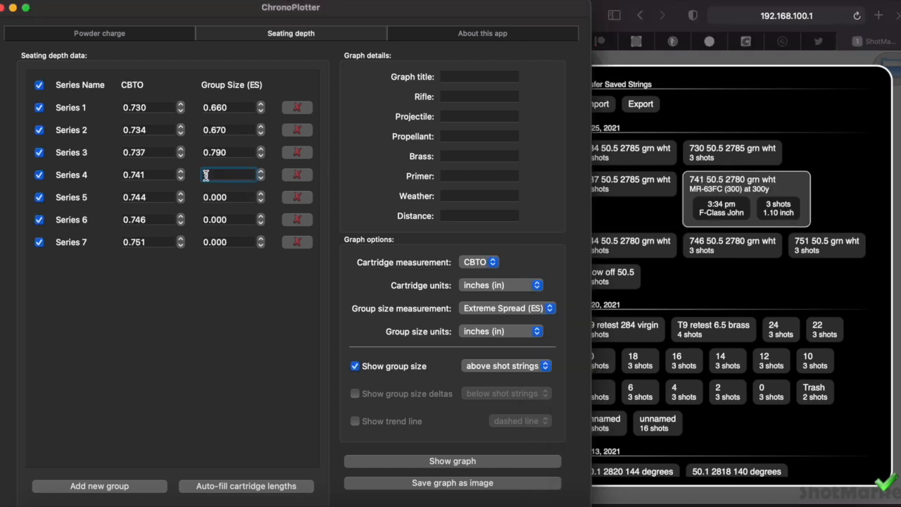
text(1.100)
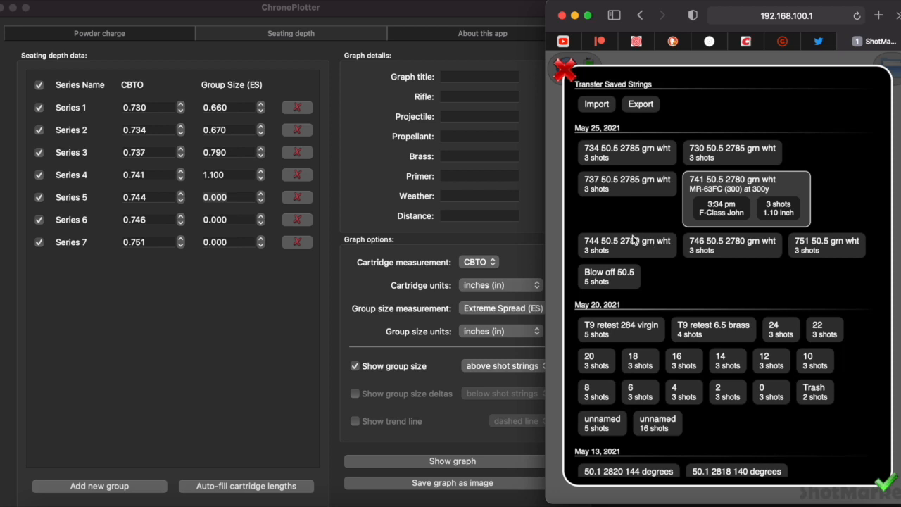
mouse_move(622, 242)
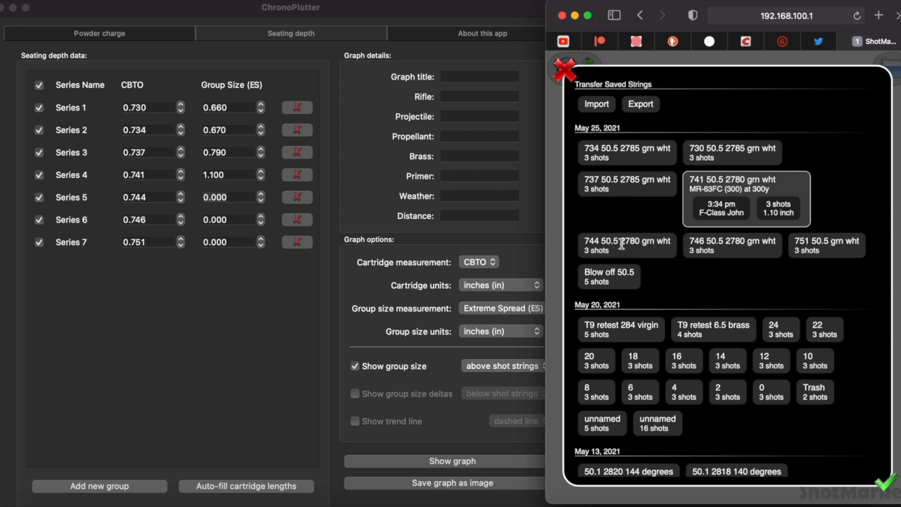
click(625, 245)
text(1.580)
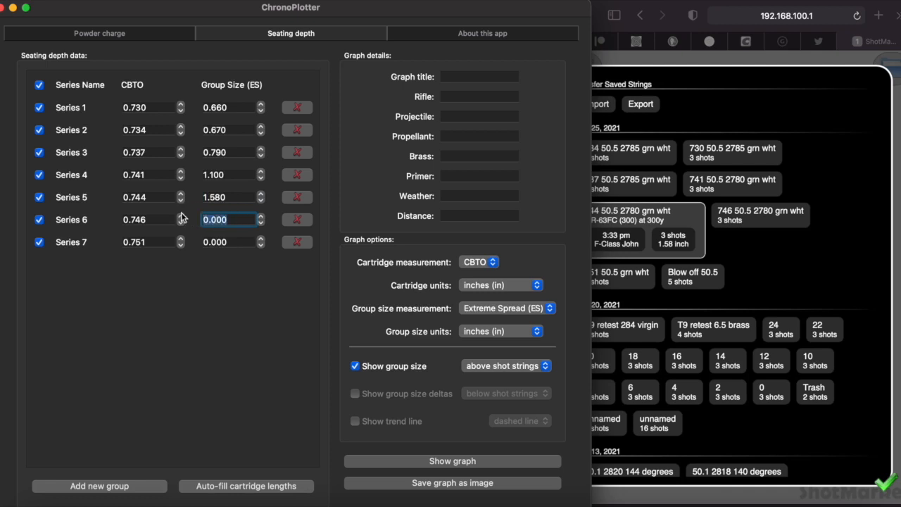
mouse_move(563, 232)
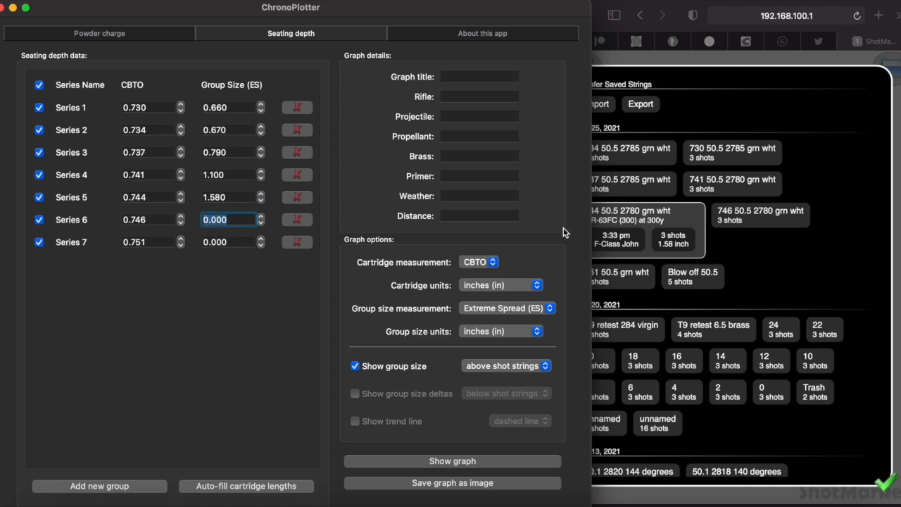
mouse_move(735, 249)
text(1.23)
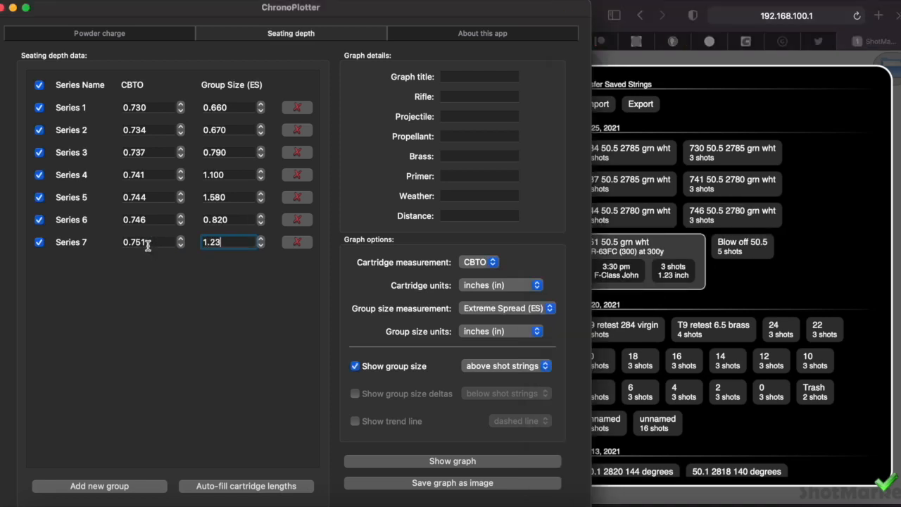
click(218, 291)
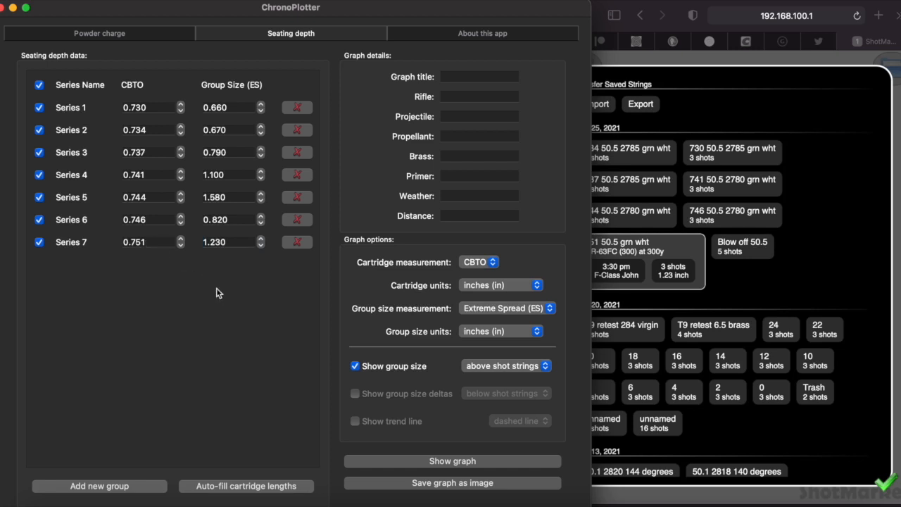
mouse_move(509, 231)
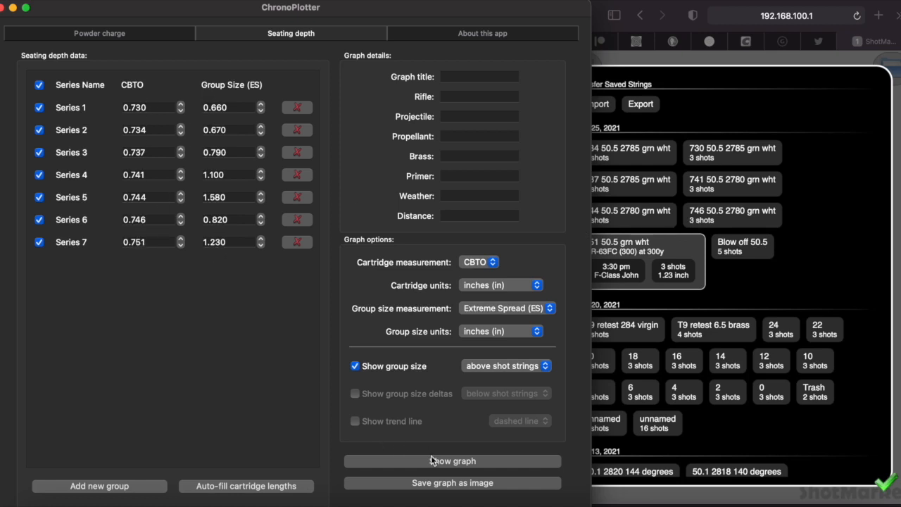
mouse_move(354, 402)
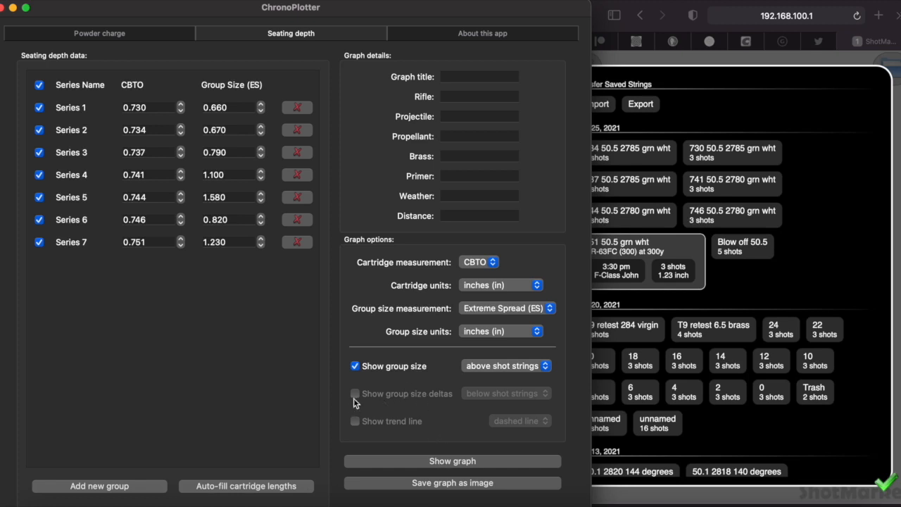
Enable Show group size deltas, positioned below the shot strings.
click(355, 392)
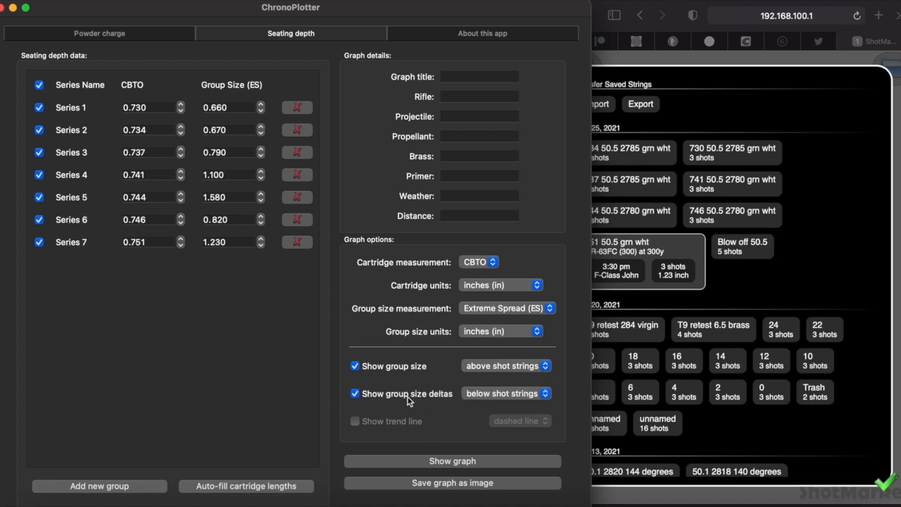
mouse_move(471, 396)
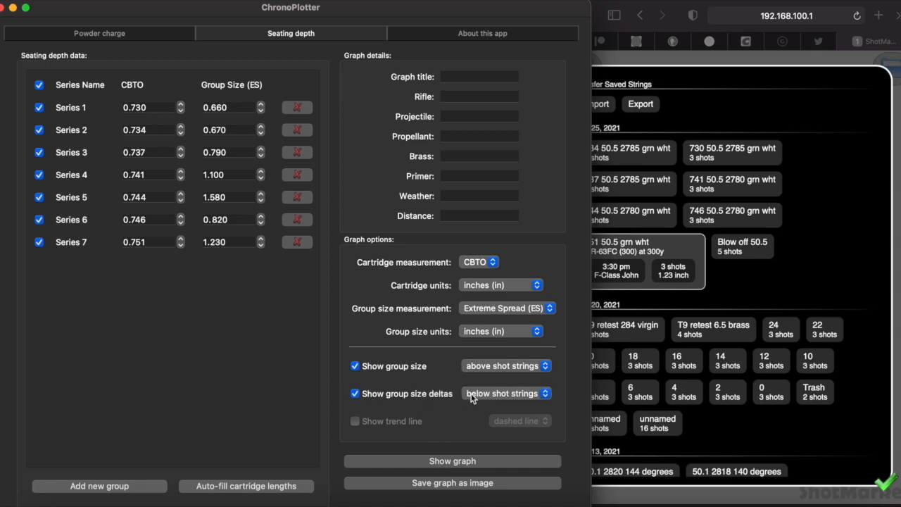
mouse_move(452, 462)
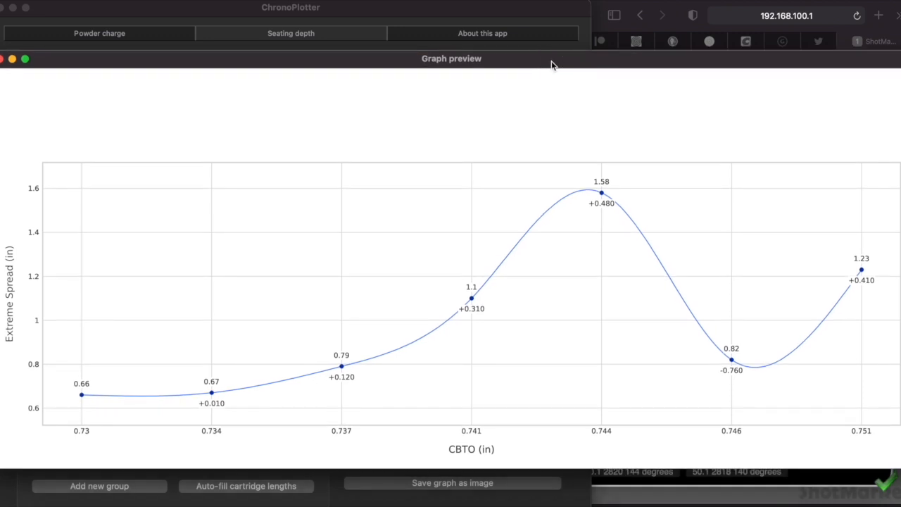
mouse_move(80, 395)
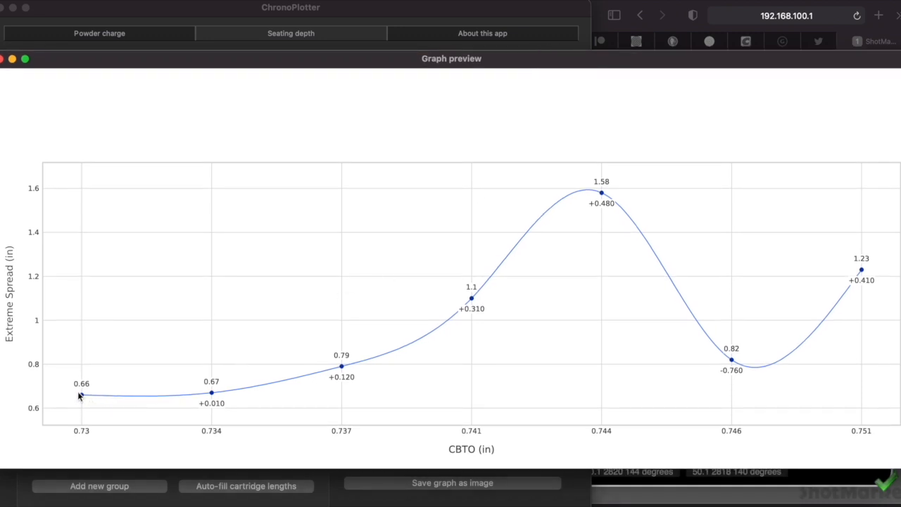
mouse_move(93, 403)
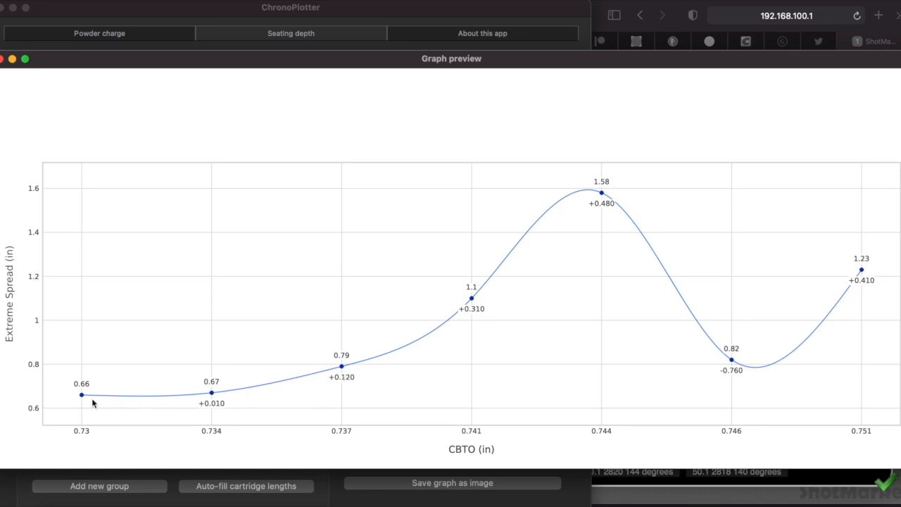
mouse_move(90, 442)
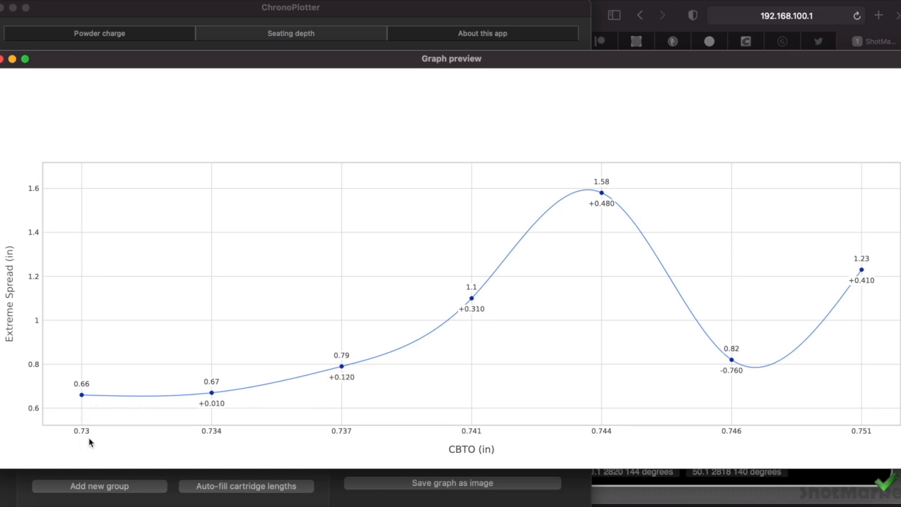
mouse_move(168, 383)
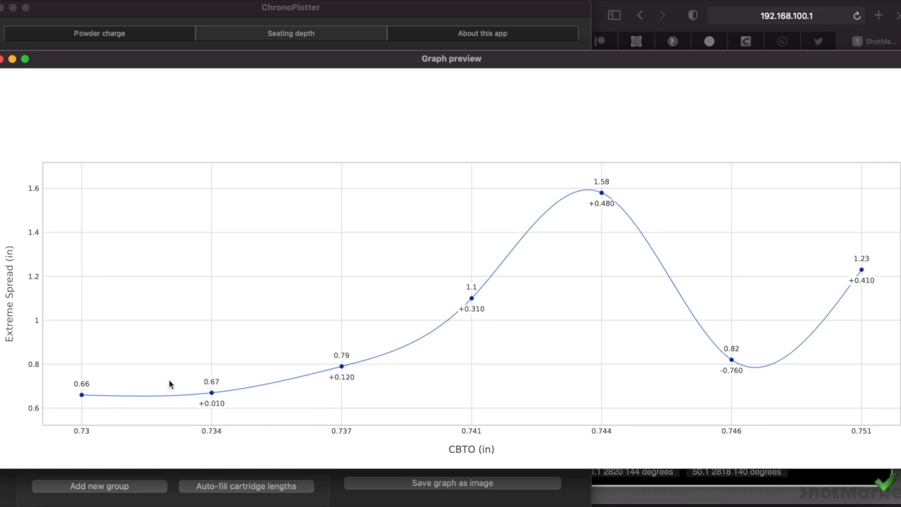
mouse_move(180, 403)
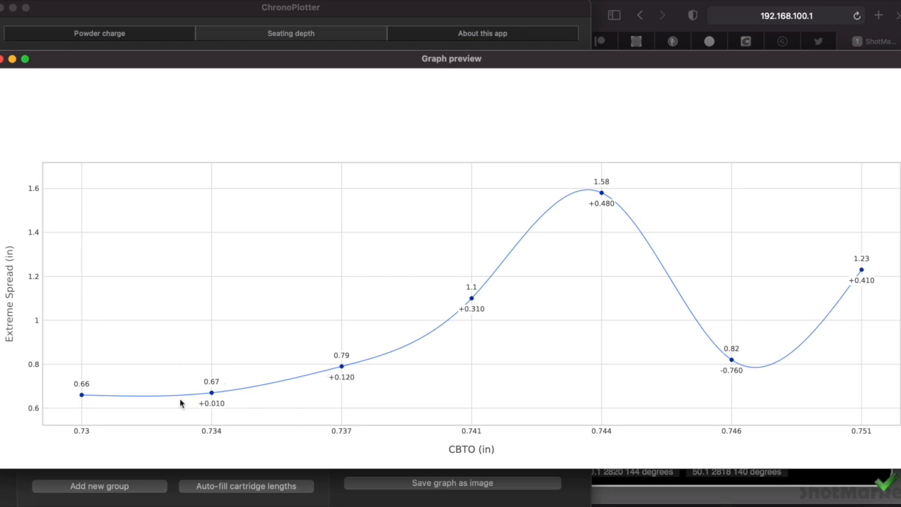
mouse_move(79, 388)
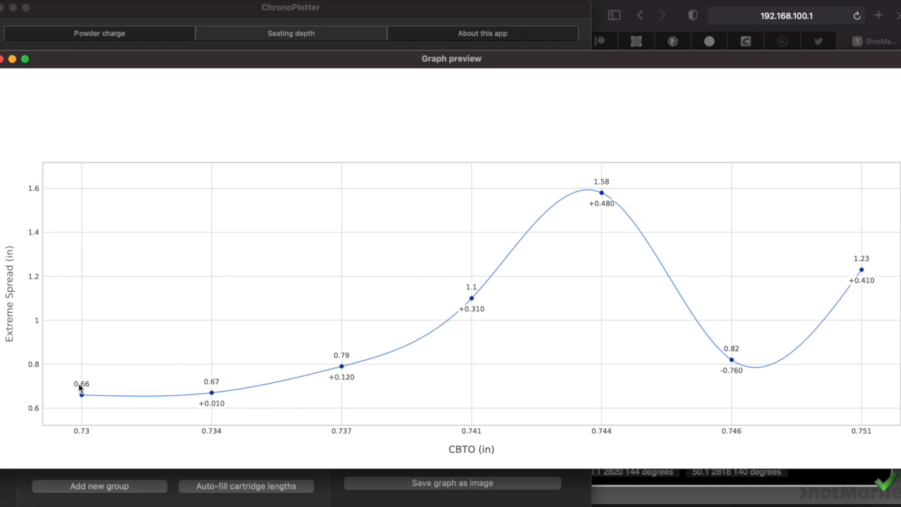
mouse_move(126, 368)
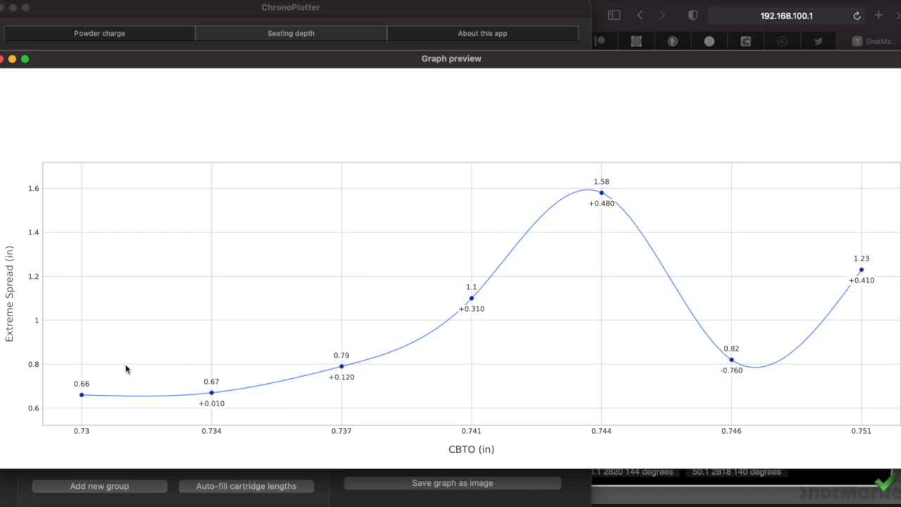
mouse_move(602, 185)
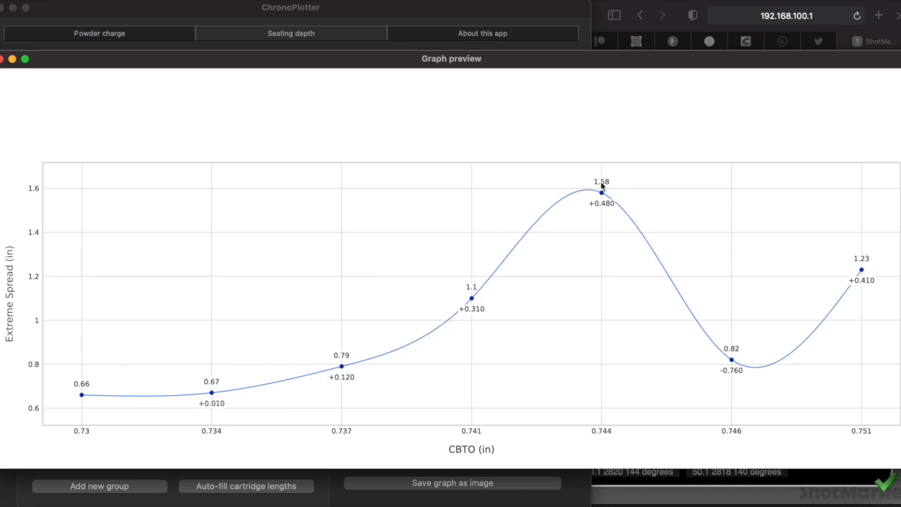
mouse_move(815, 308)
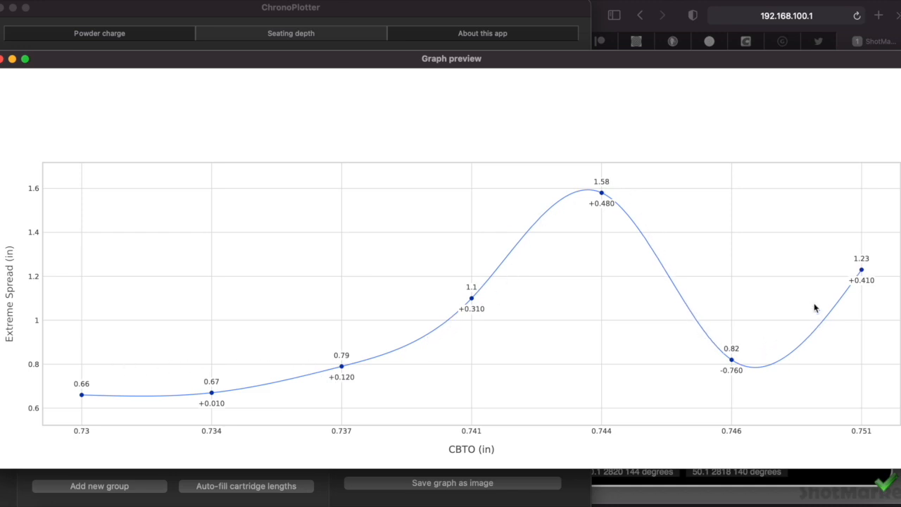
mouse_move(701, 354)
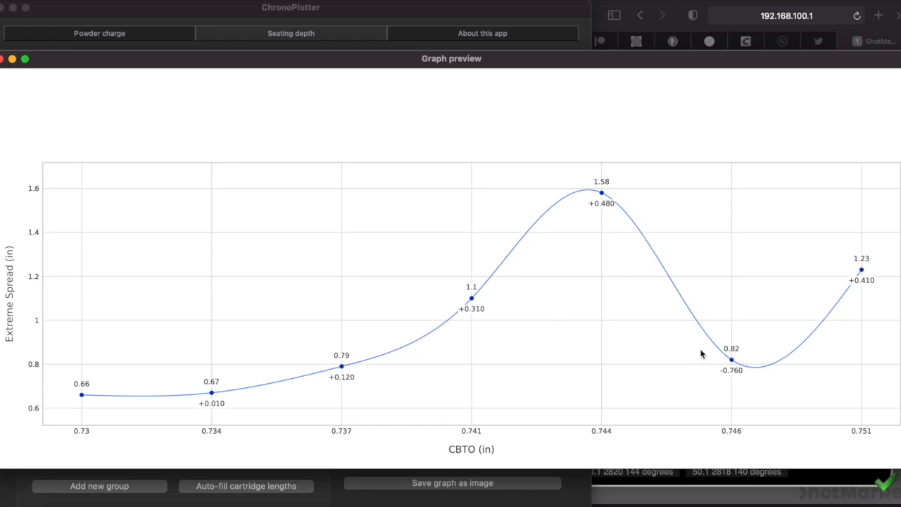
mouse_move(202, 385)
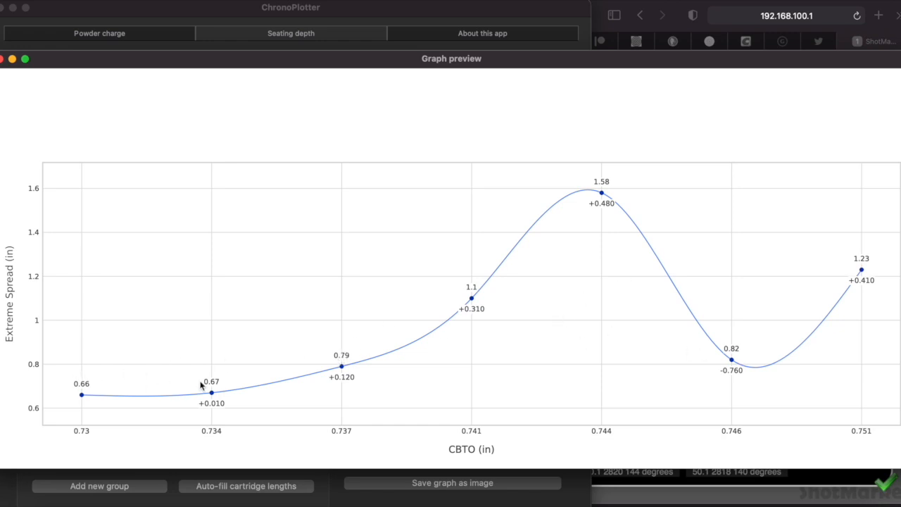
mouse_move(101, 392)
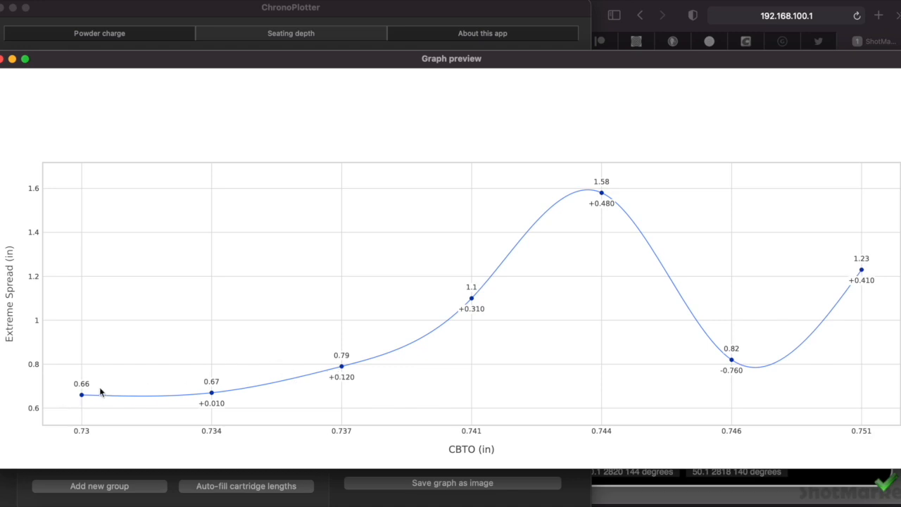
mouse_move(330, 384)
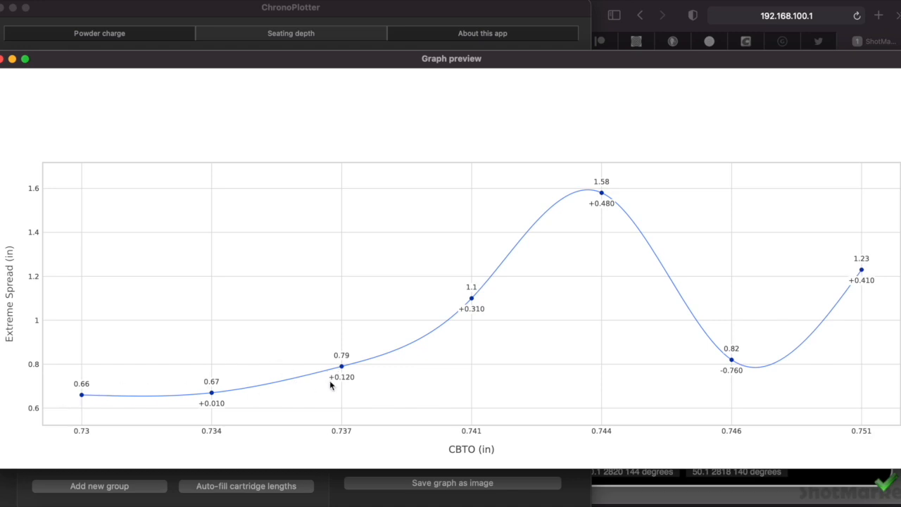
mouse_move(711, 372)
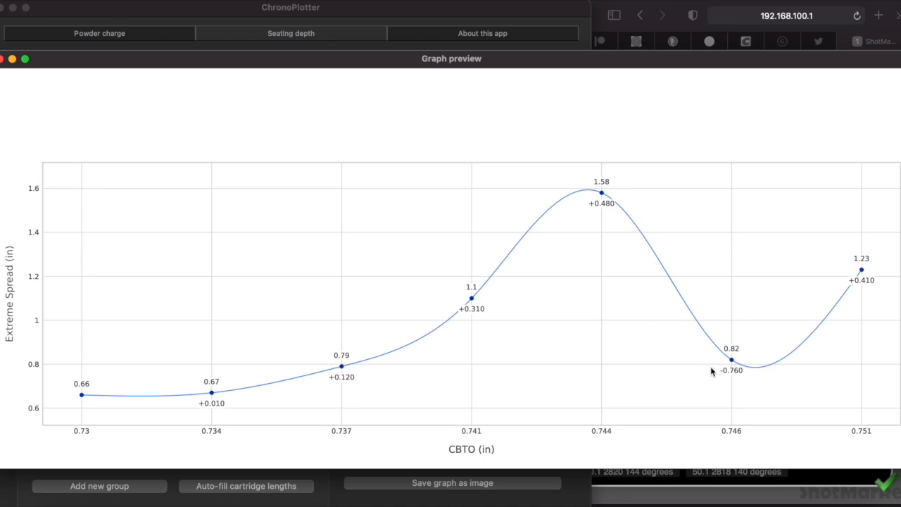
mouse_move(725, 360)
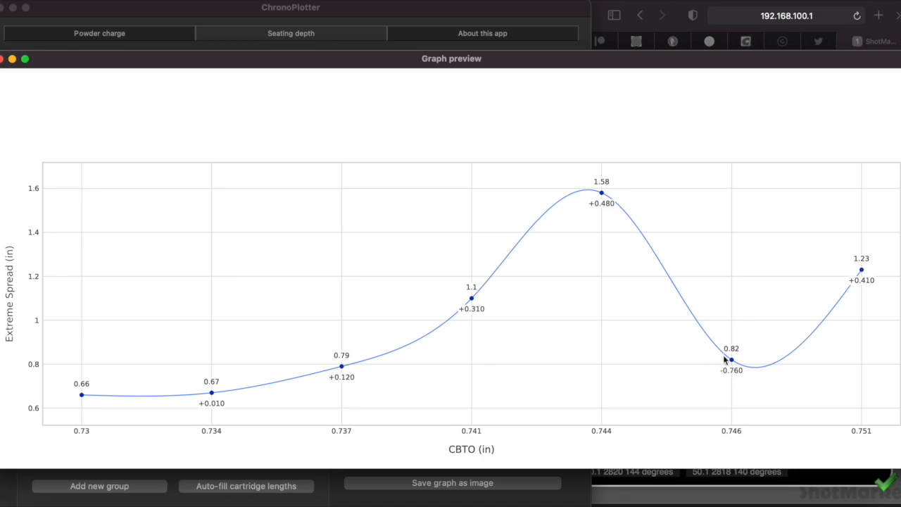
mouse_move(743, 369)
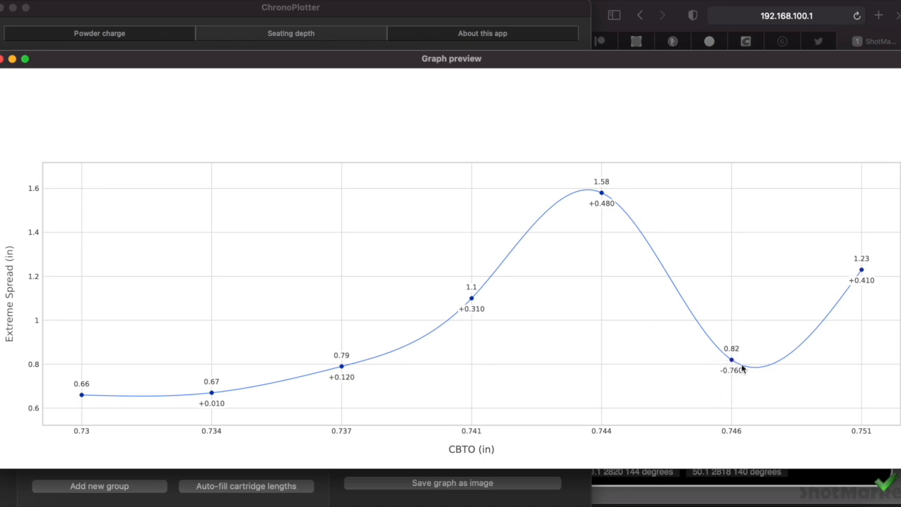
mouse_move(720, 377)
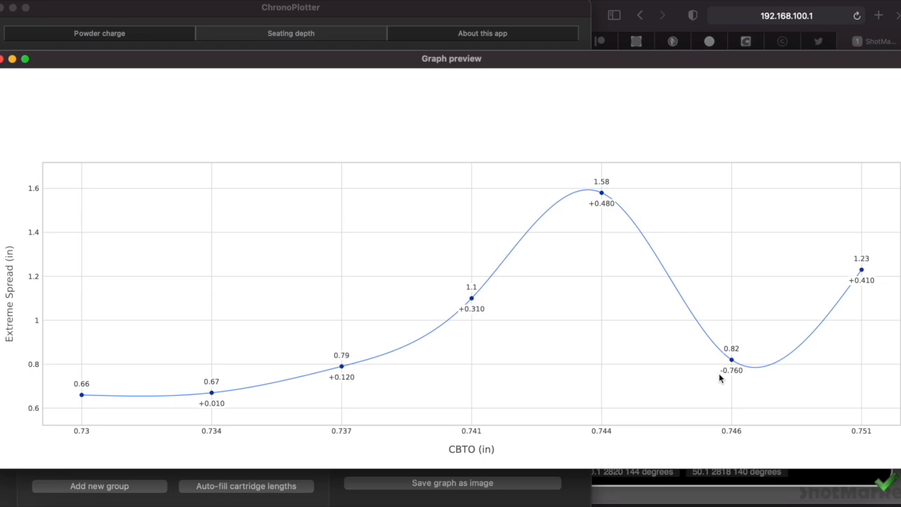
mouse_move(703, 338)
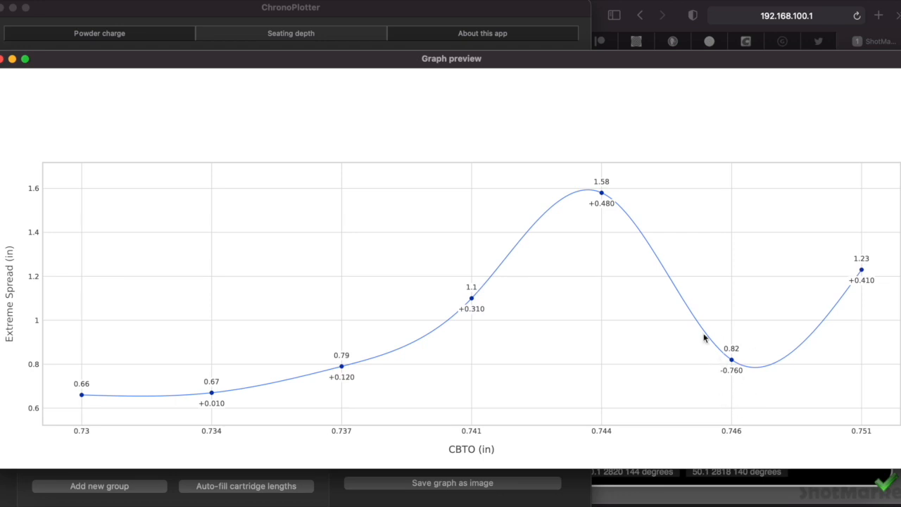
mouse_move(594, 188)
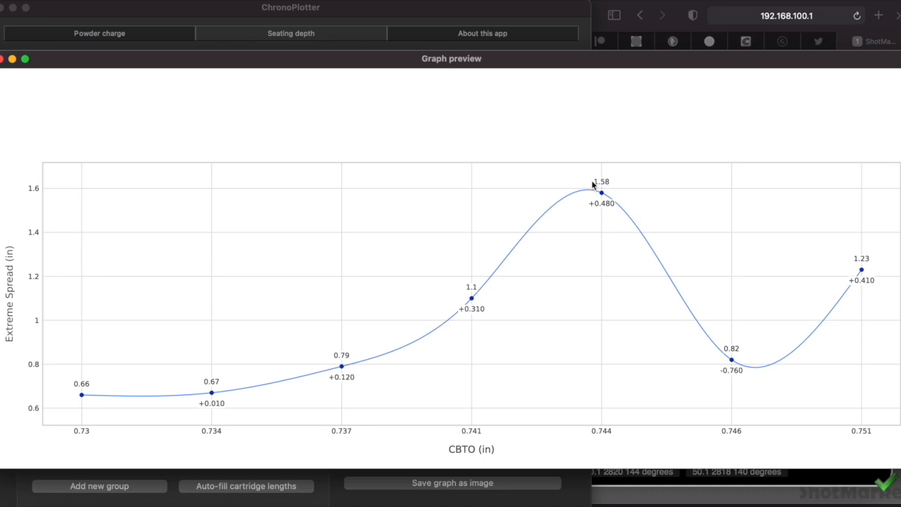
mouse_move(602, 174)
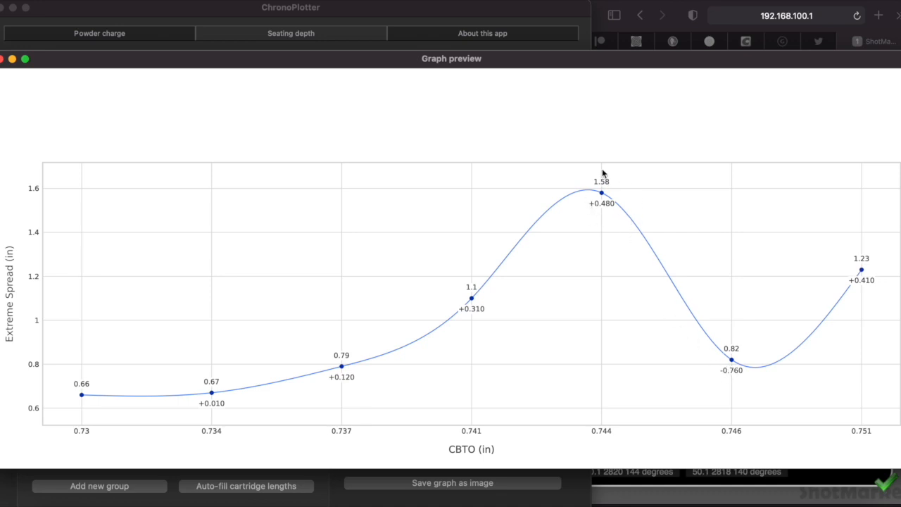
mouse_move(611, 205)
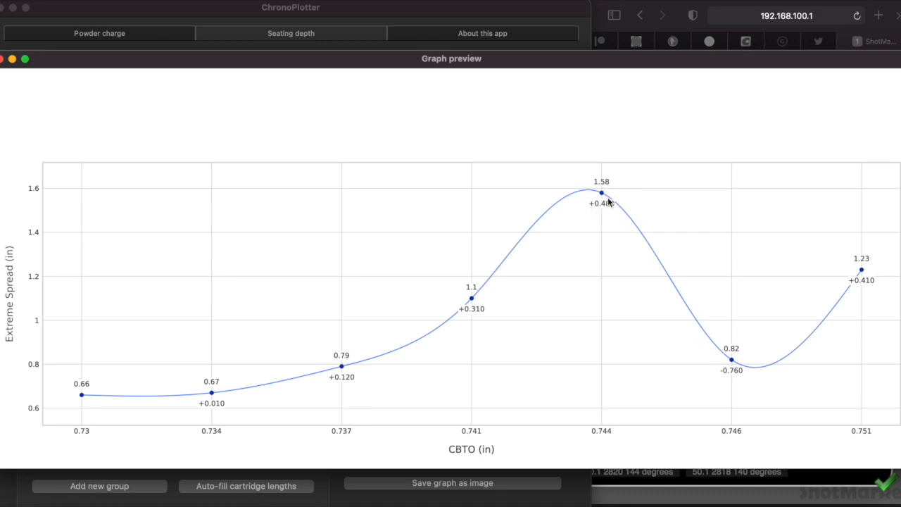
mouse_move(871, 233)
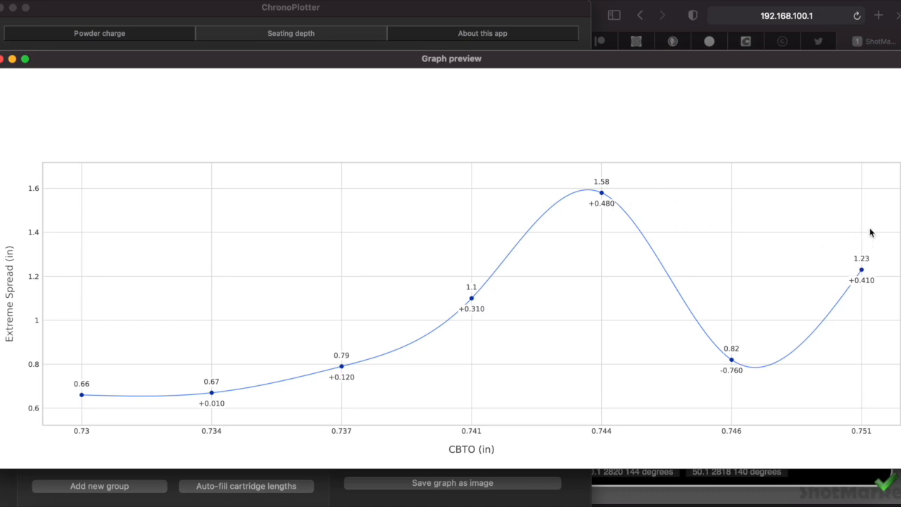
mouse_move(612, 208)
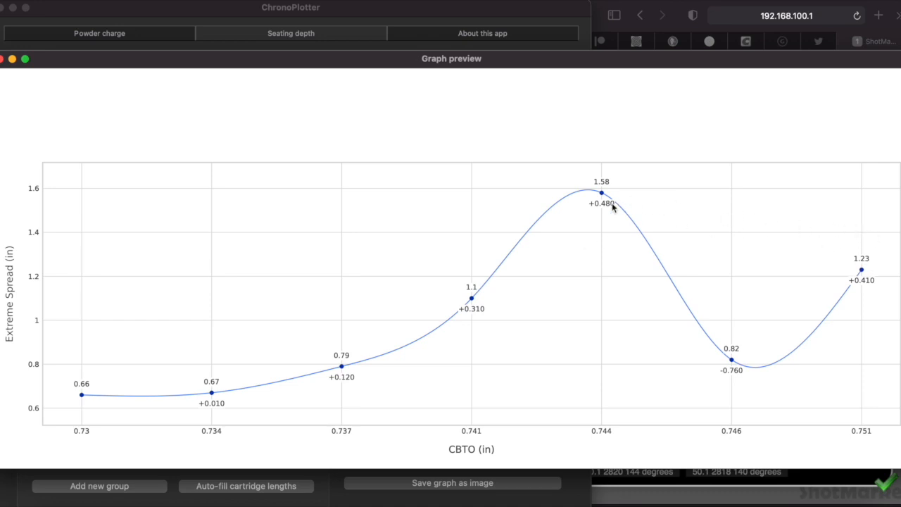
mouse_move(574, 193)
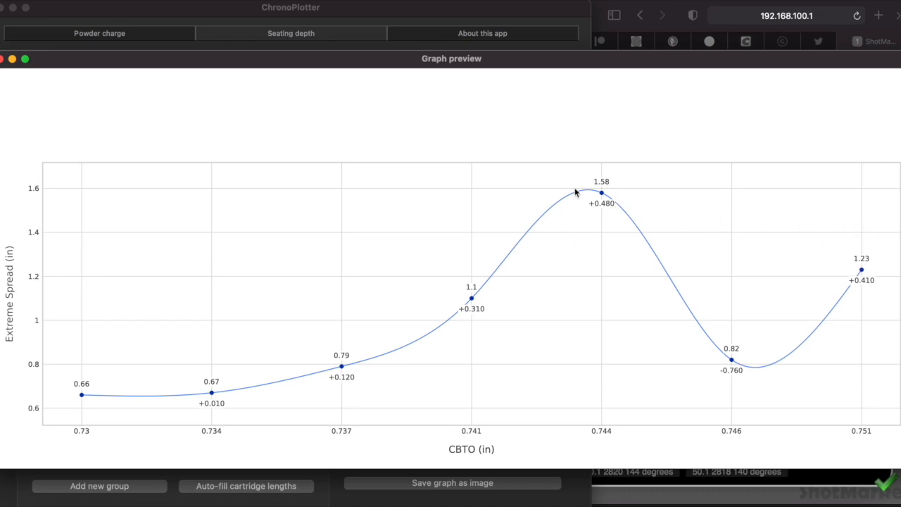
mouse_move(848, 203)
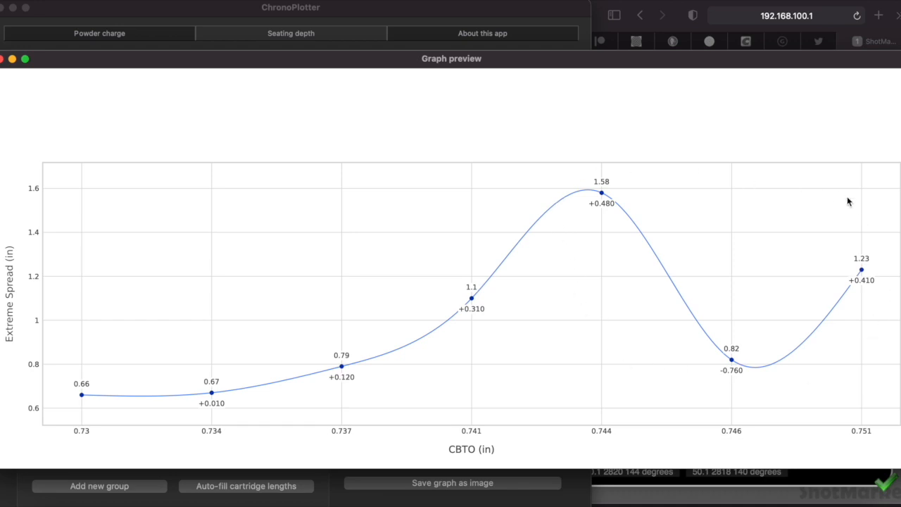
mouse_move(858, 330)
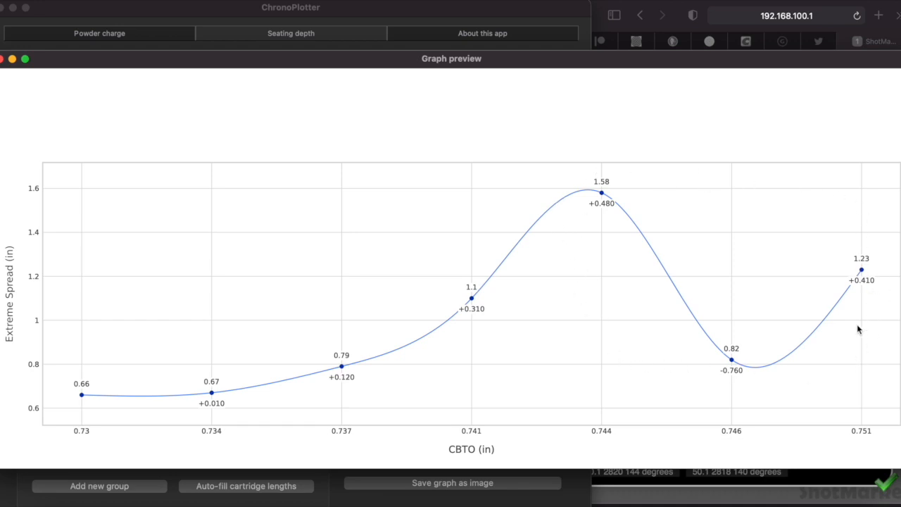
mouse_move(673, 360)
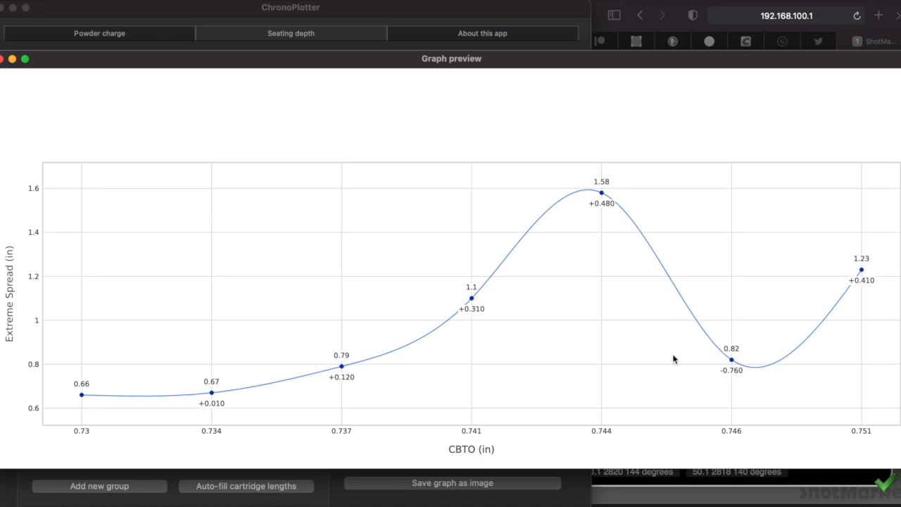
mouse_move(176, 338)
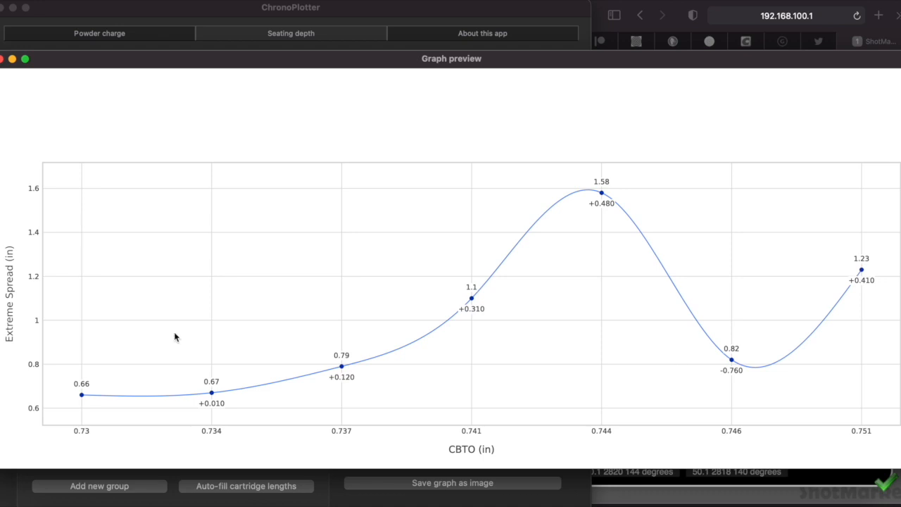
mouse_move(331, 363)
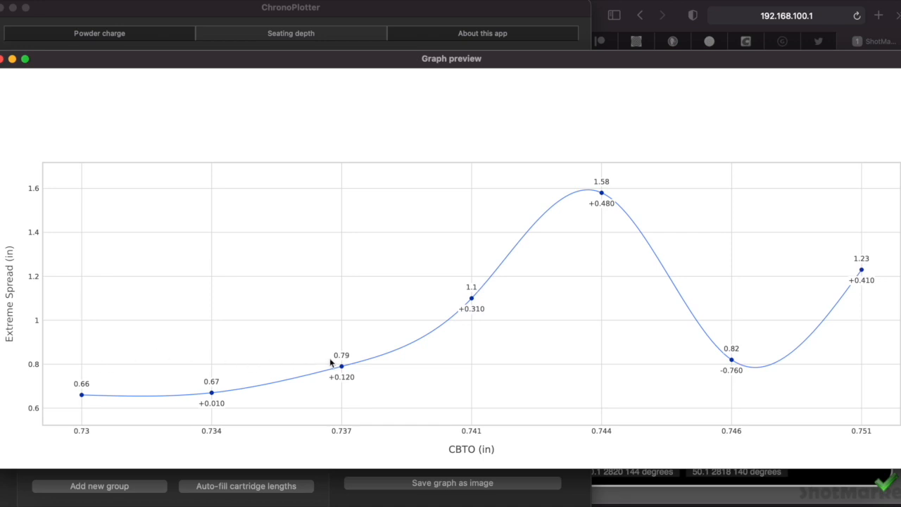
mouse_move(169, 394)
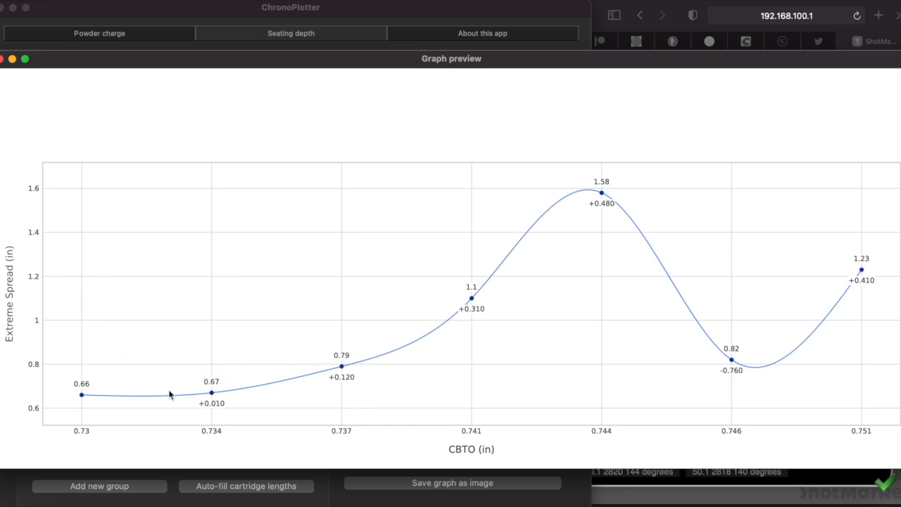
mouse_move(185, 405)
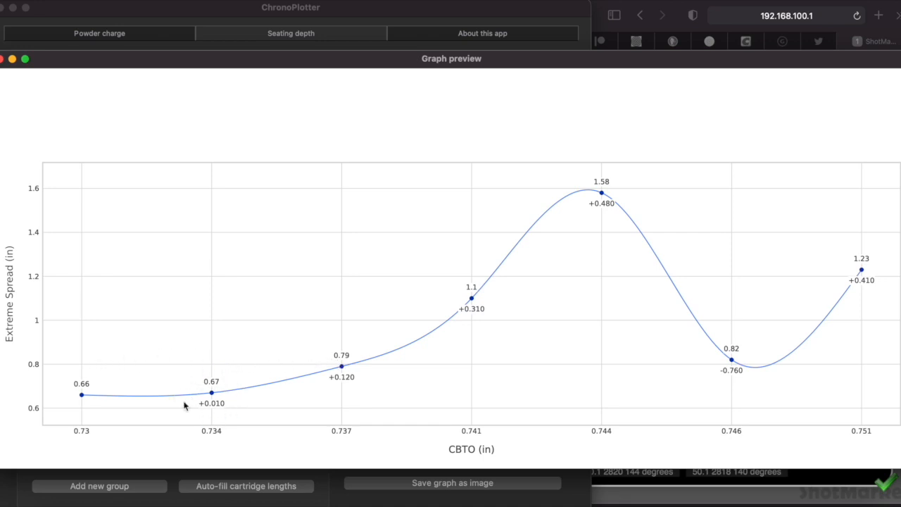
mouse_move(197, 399)
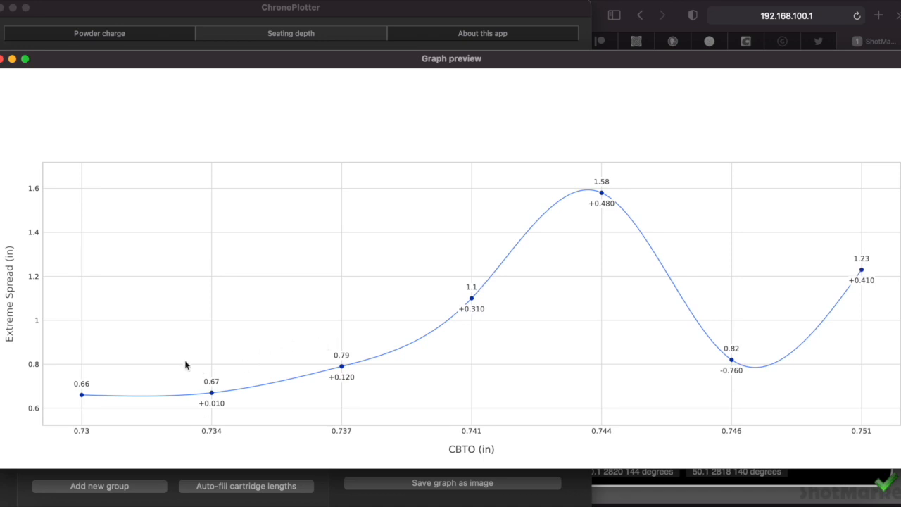
mouse_move(379, 248)
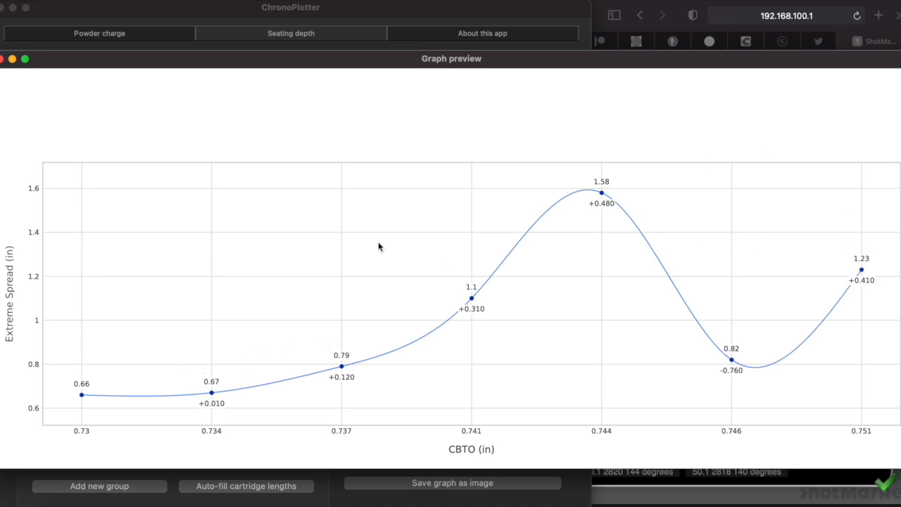
mouse_move(208, 420)
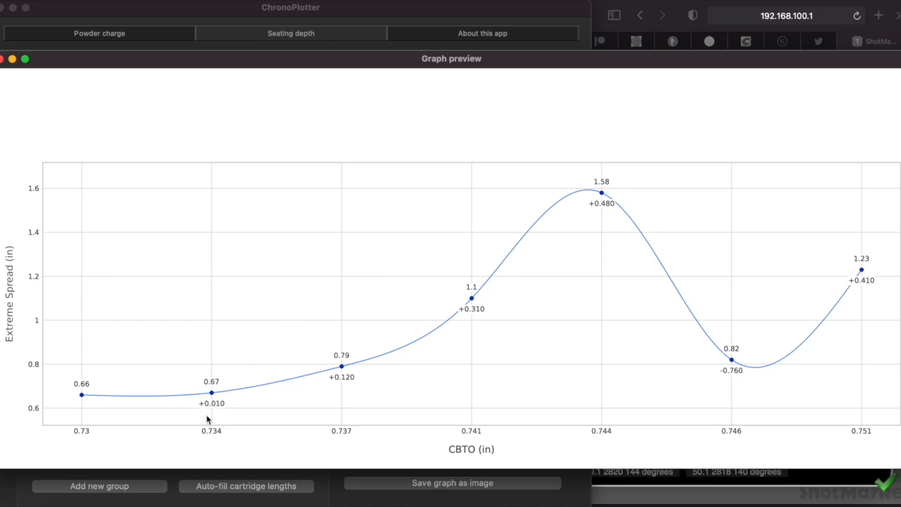
mouse_move(208, 445)
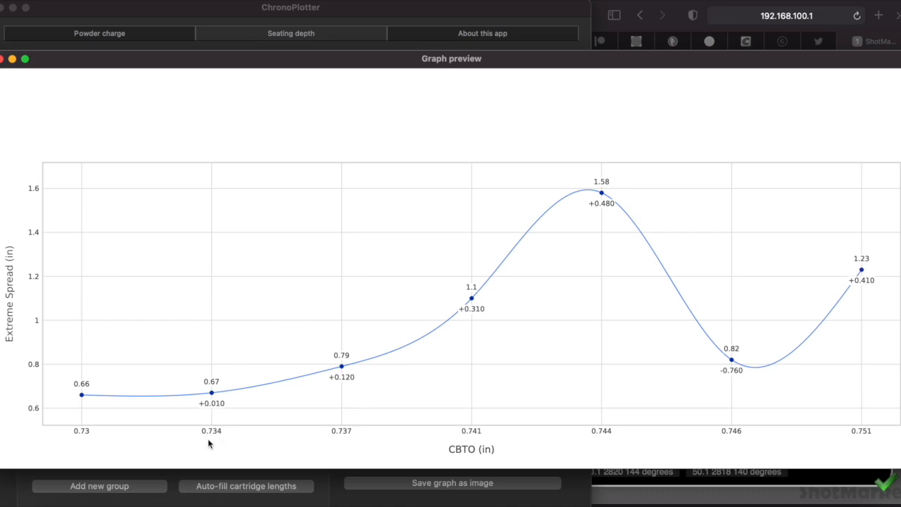
mouse_move(253, 386)
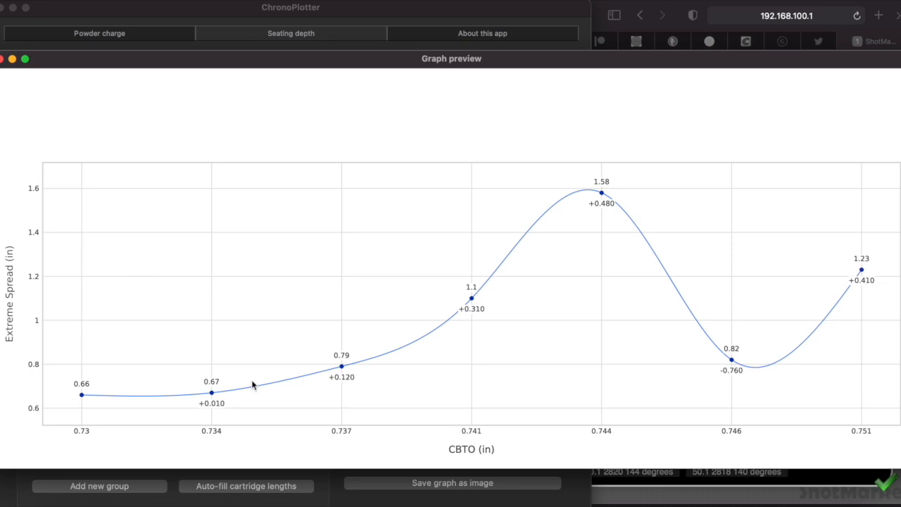
mouse_move(394, 249)
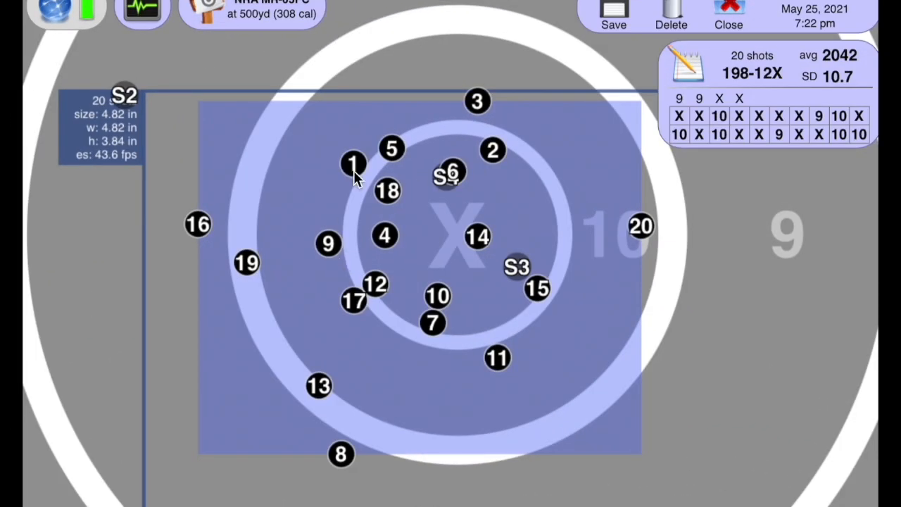
mouse_move(388, 238)
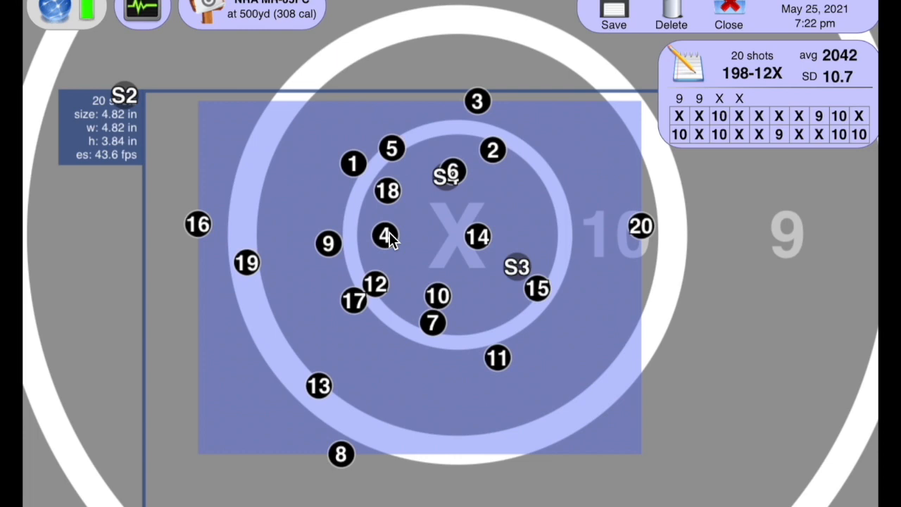
mouse_move(242, 57)
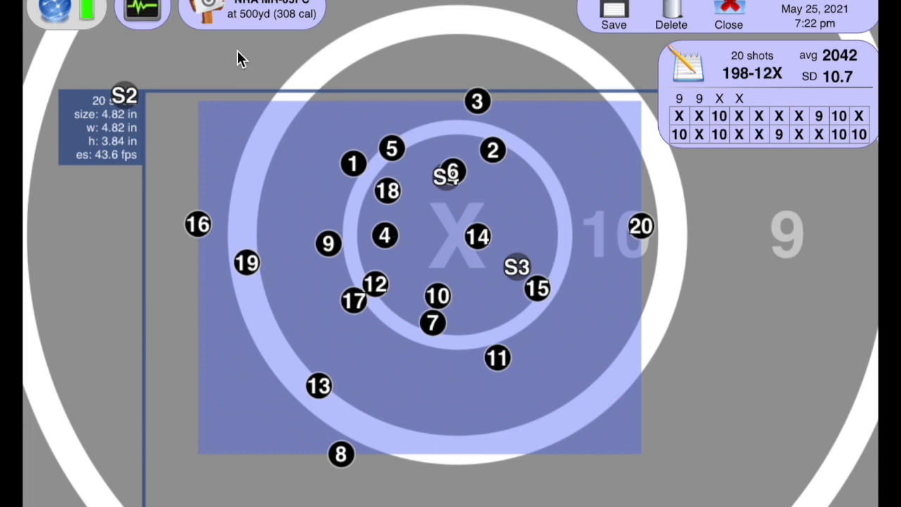
mouse_move(275, 19)
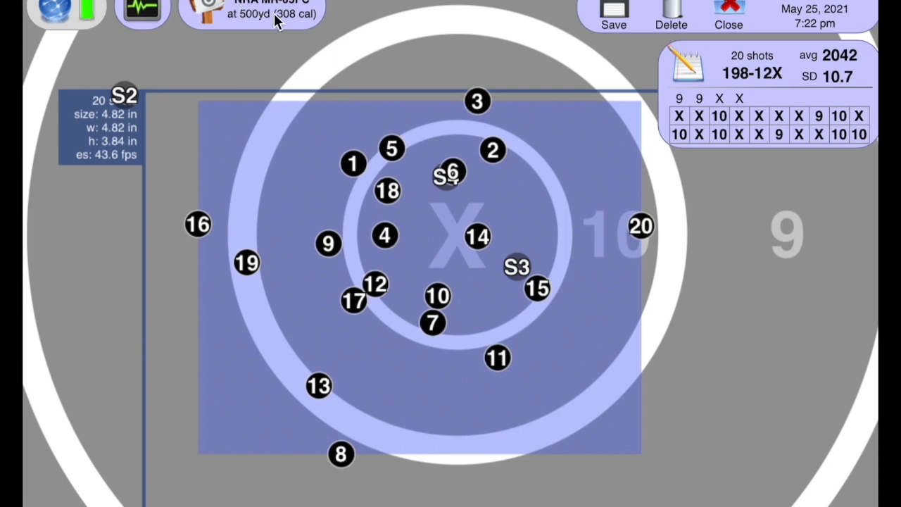
mouse_move(239, 15)
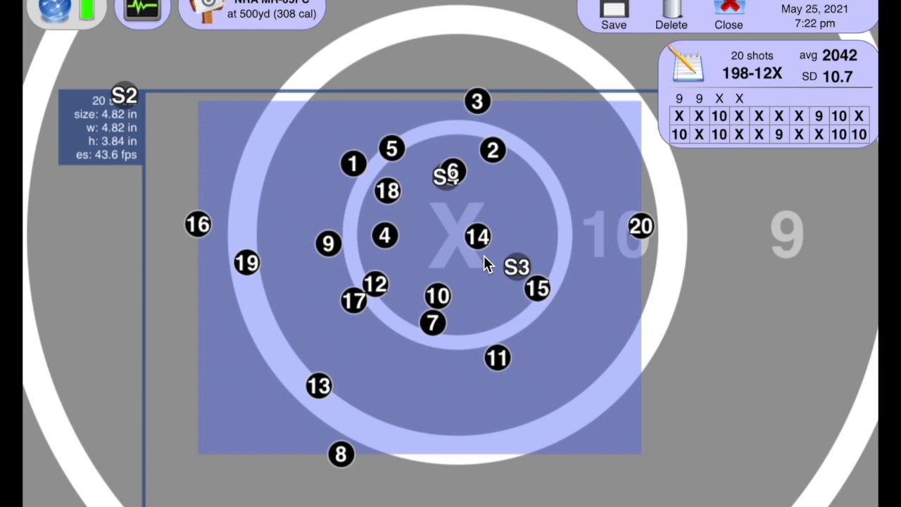
mouse_move(194, 225)
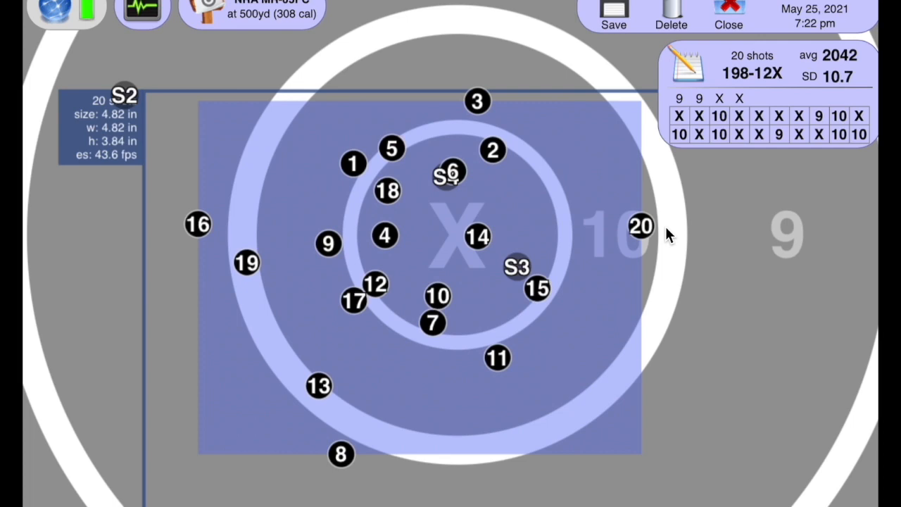
mouse_move(415, 113)
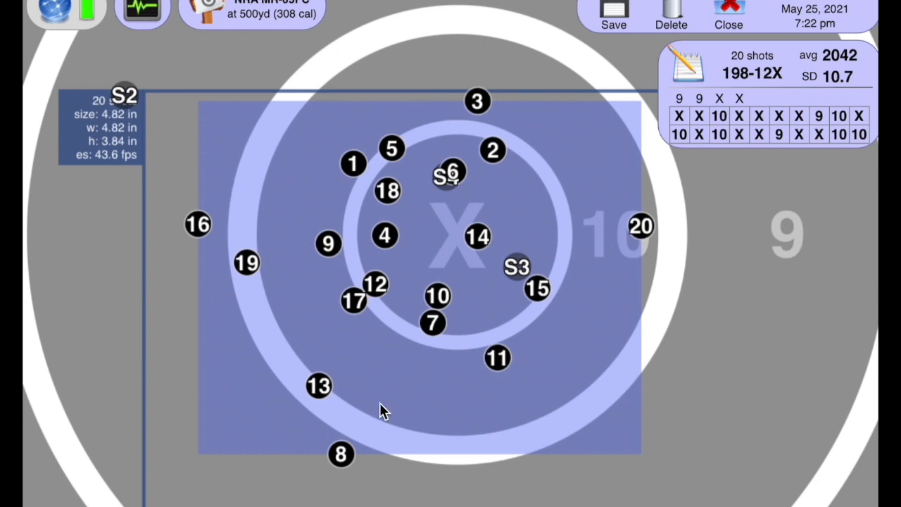
mouse_move(434, 118)
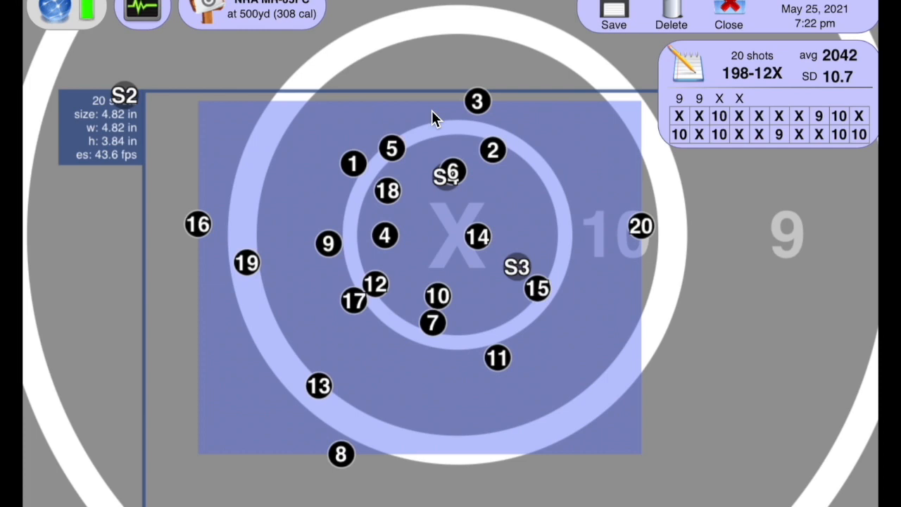
mouse_move(424, 182)
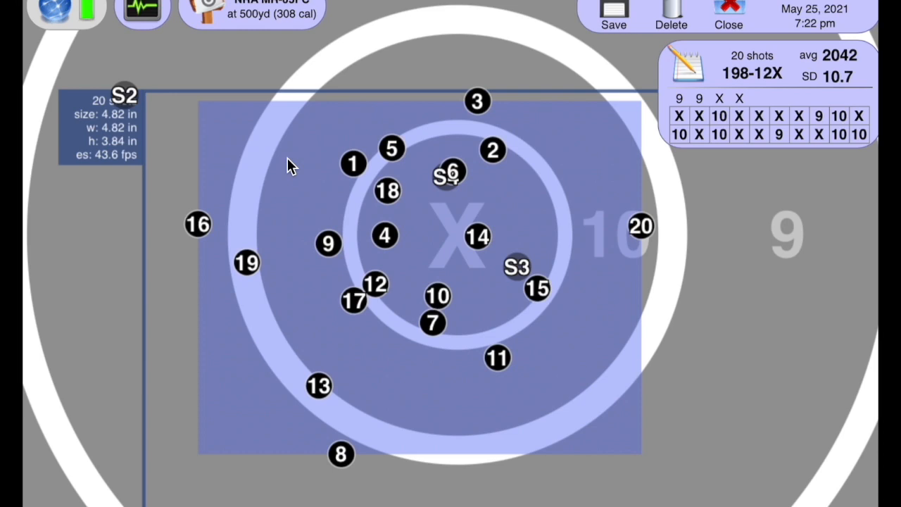
mouse_move(97, 159)
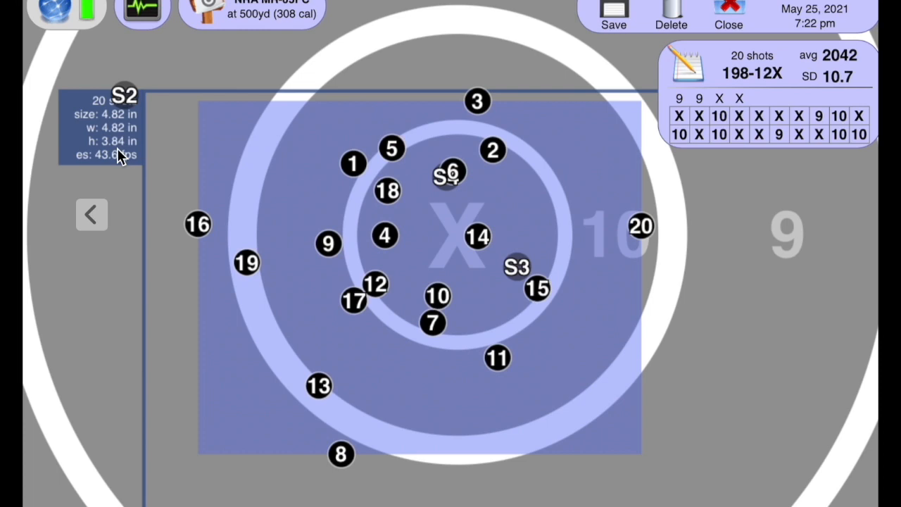
mouse_move(335, 434)
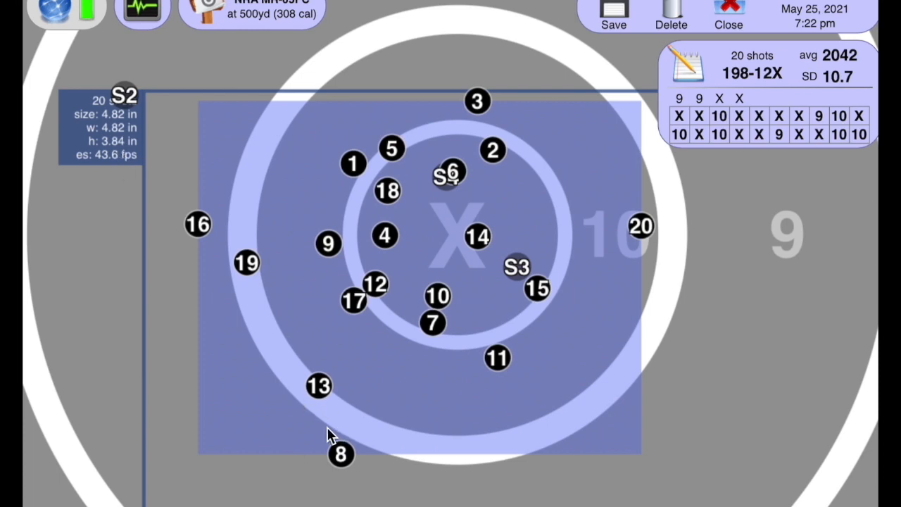
mouse_move(332, 393)
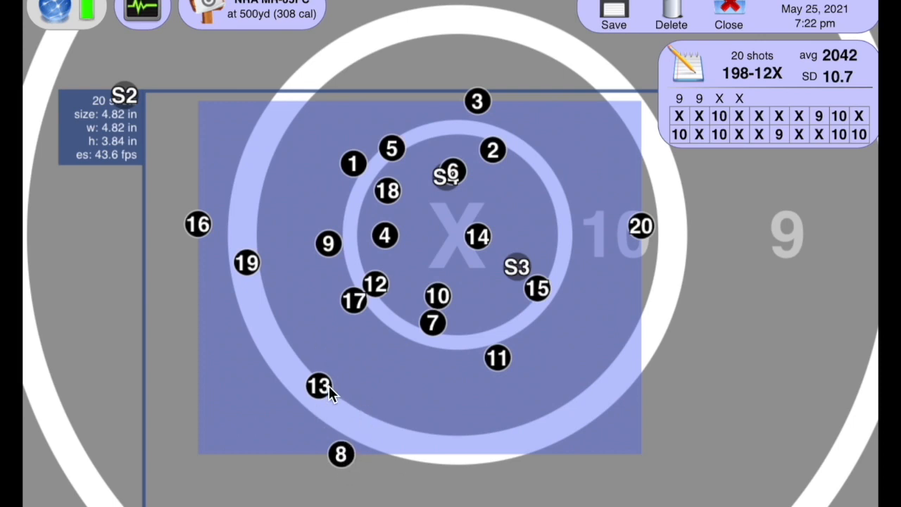
mouse_move(487, 115)
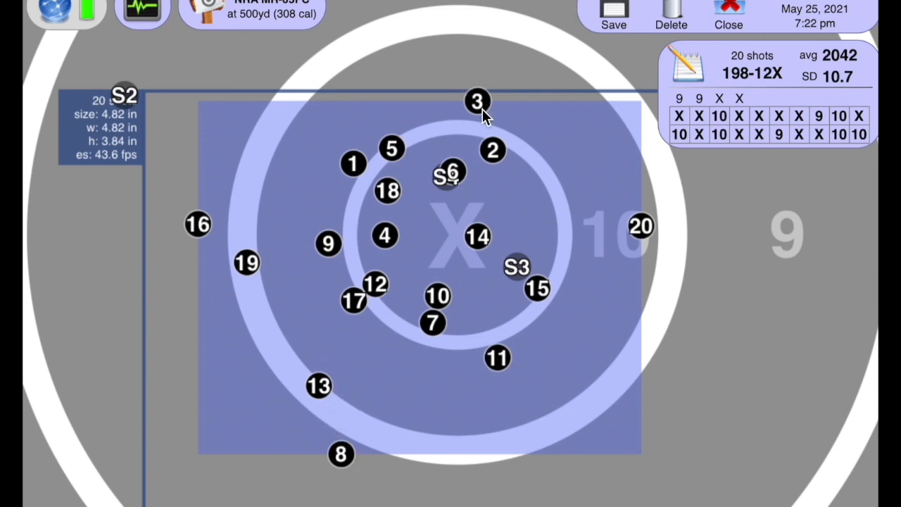
mouse_move(504, 133)
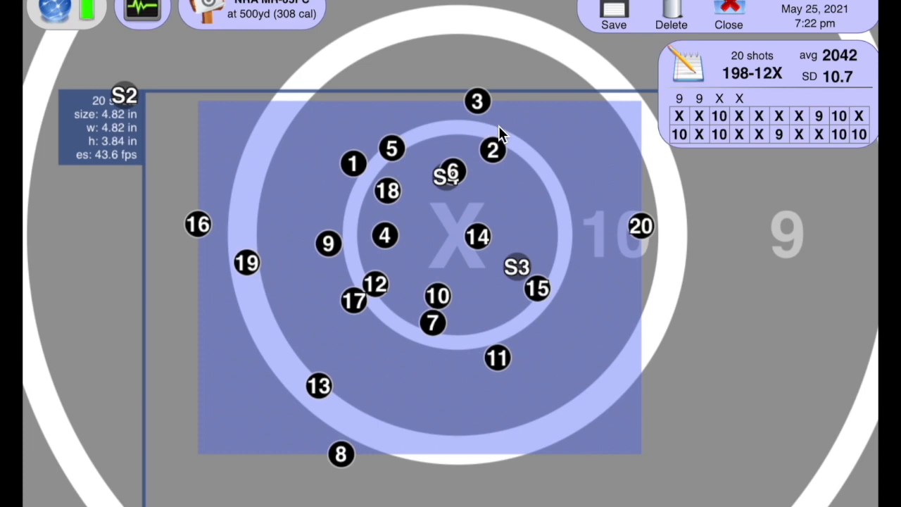
mouse_move(616, 374)
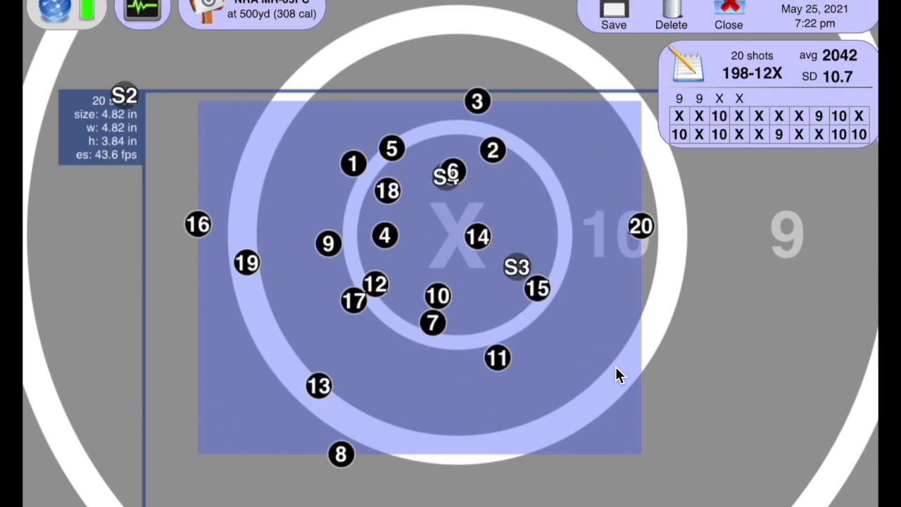
mouse_move(521, 327)
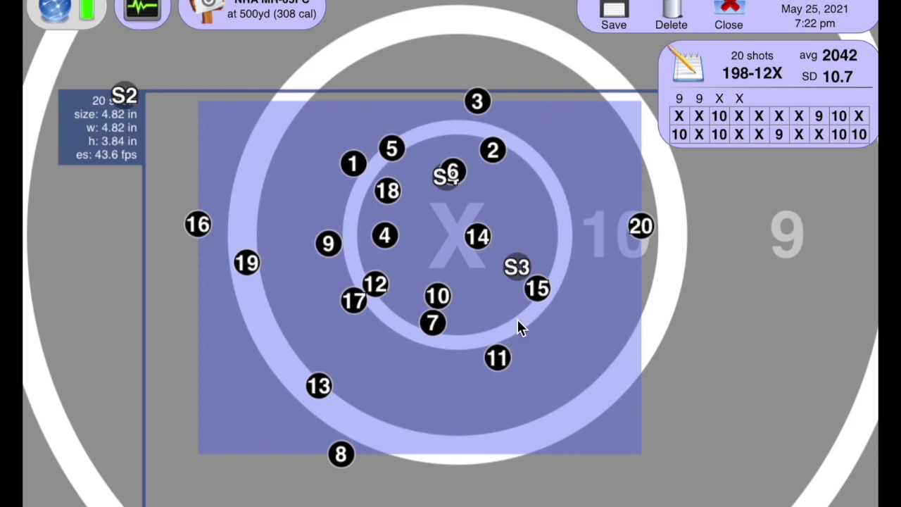
mouse_move(338, 275)
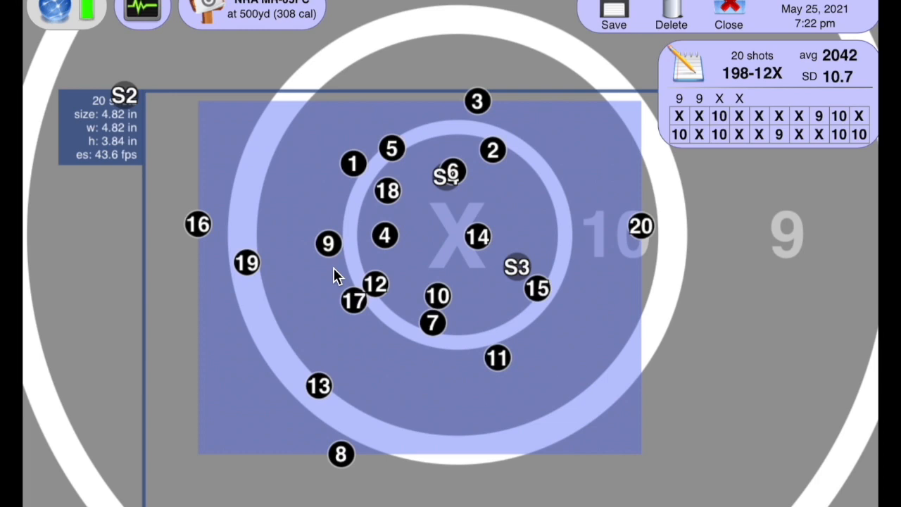
mouse_move(391, 265)
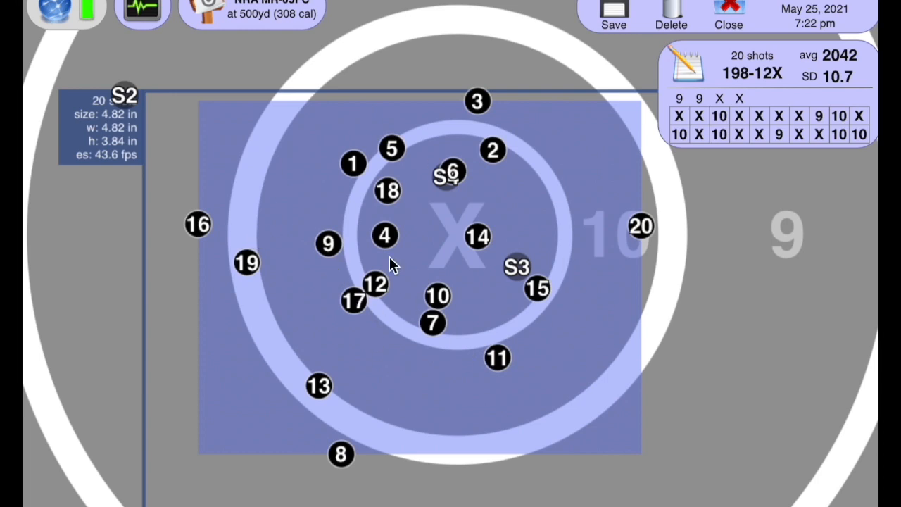
mouse_move(538, 392)
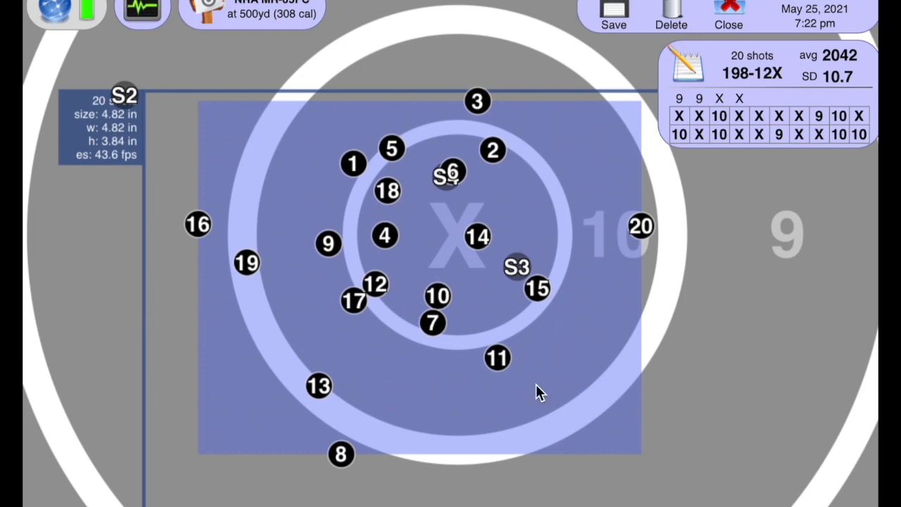
mouse_move(393, 411)
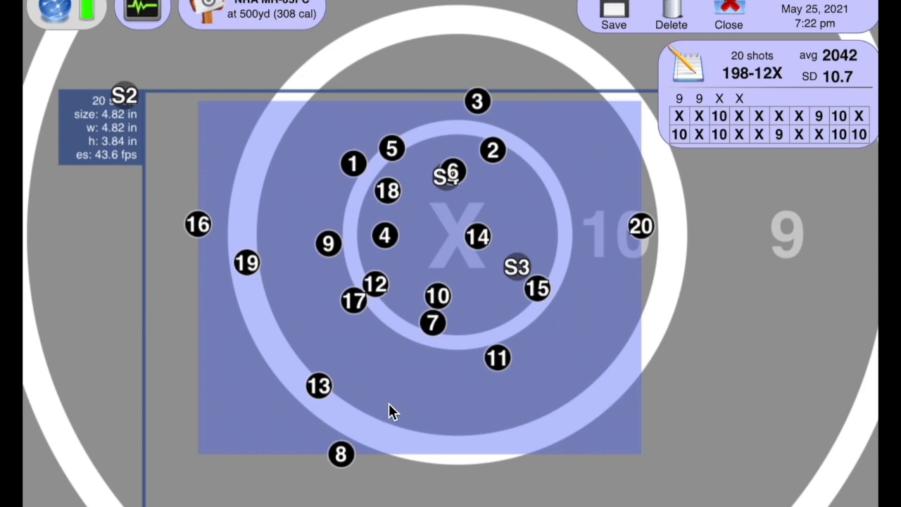
mouse_move(471, 350)
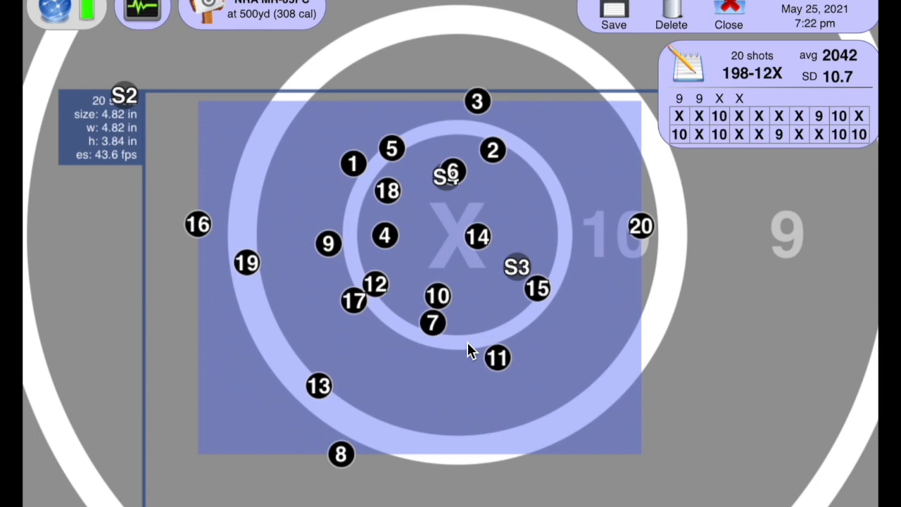
mouse_move(396, 116)
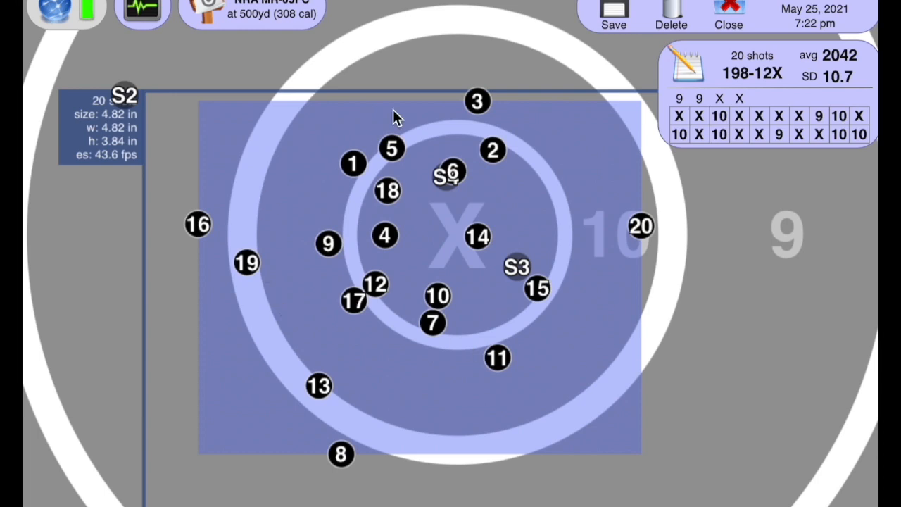
mouse_move(255, 252)
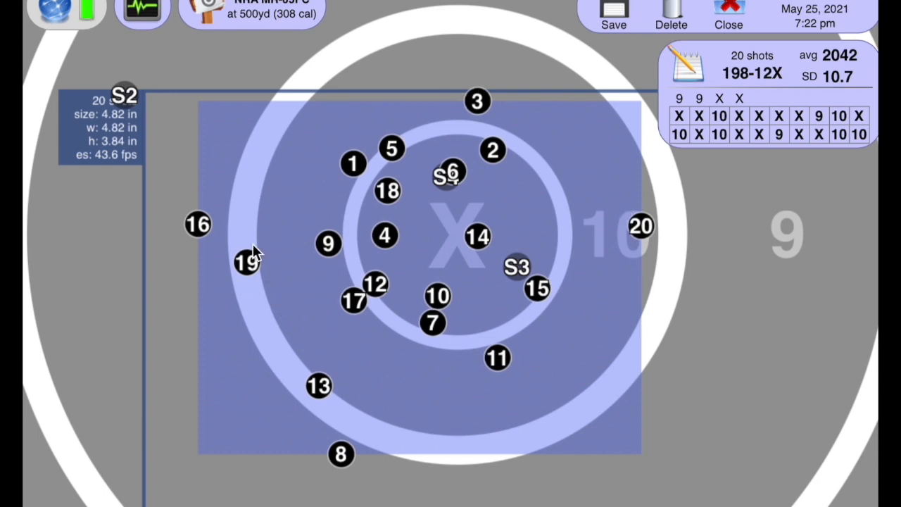
mouse_move(692, 214)
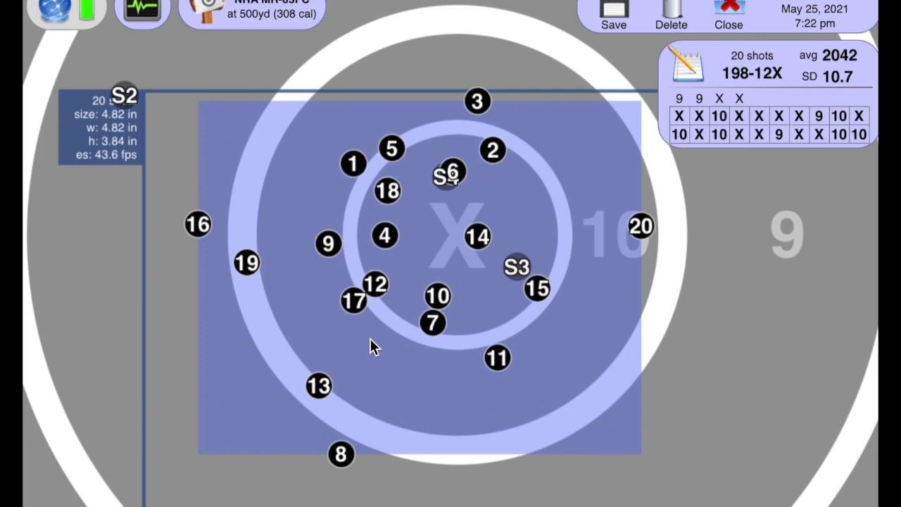
mouse_move(639, 355)
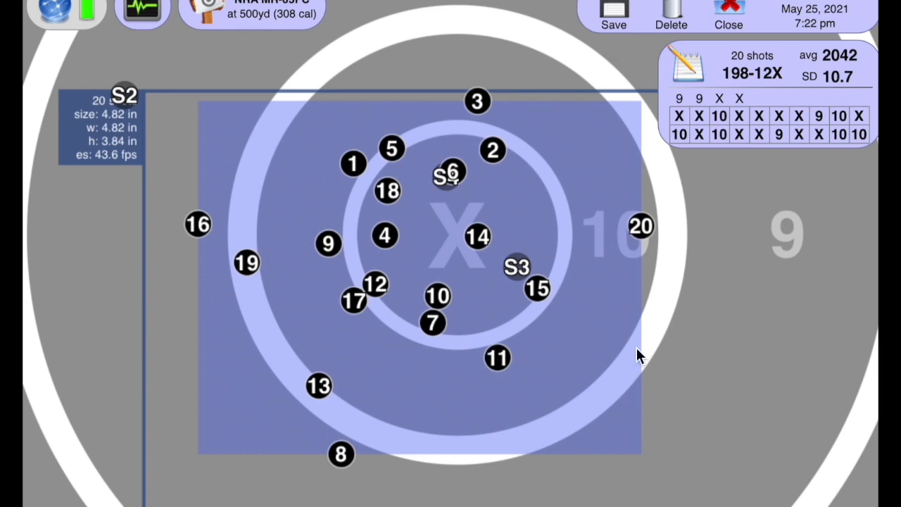
mouse_move(281, 429)
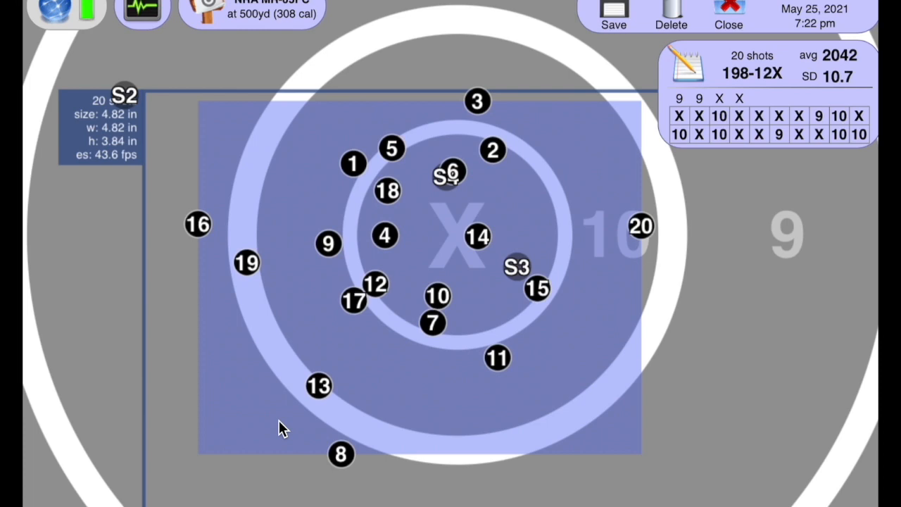
mouse_move(276, 172)
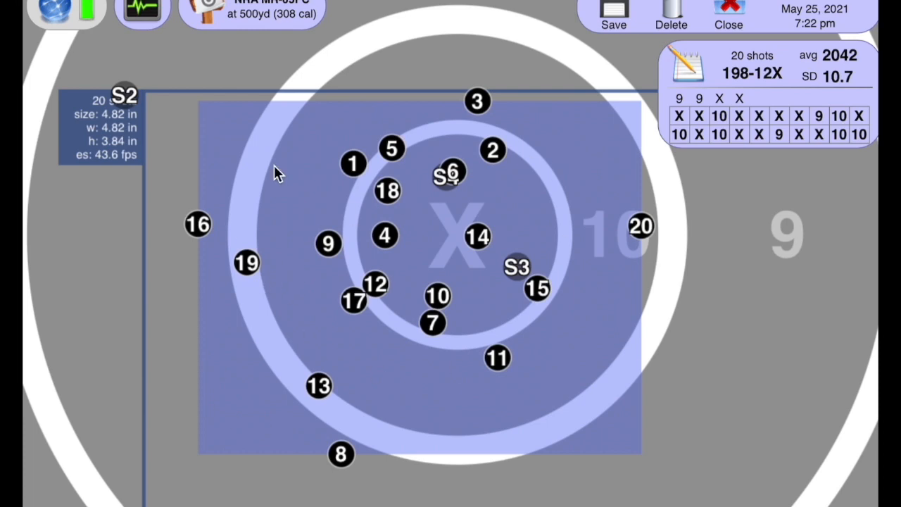
mouse_move(456, 191)
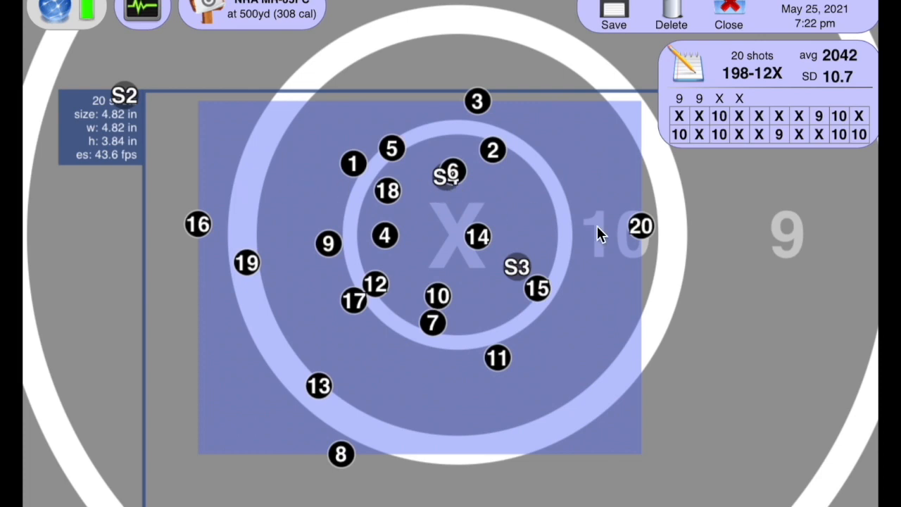
mouse_move(641, 252)
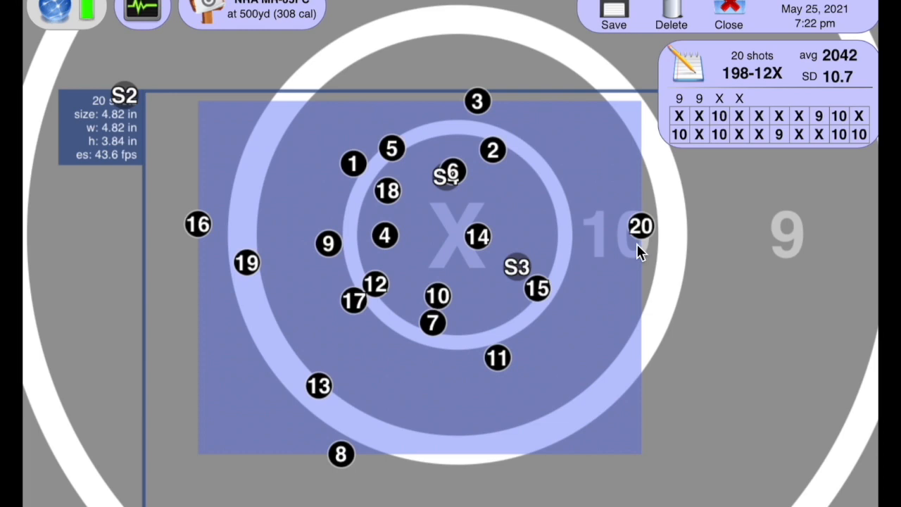
mouse_move(483, 386)
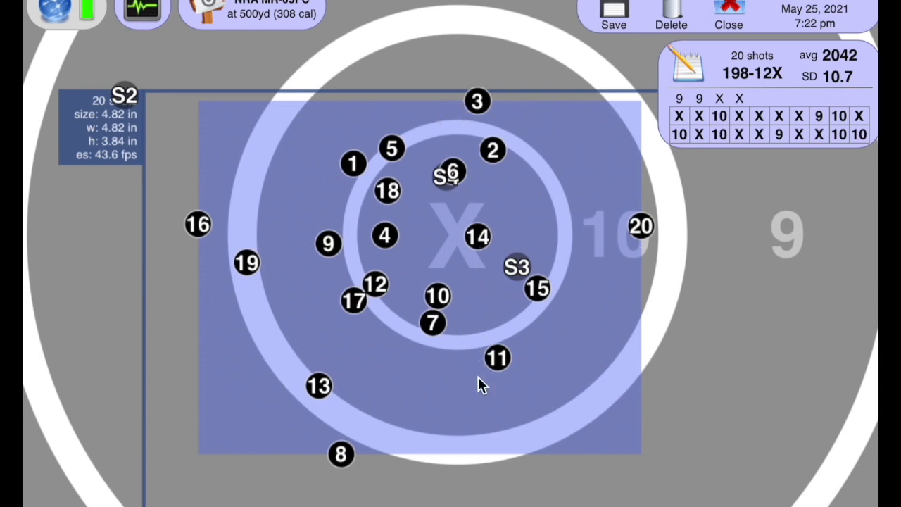
mouse_move(349, 433)
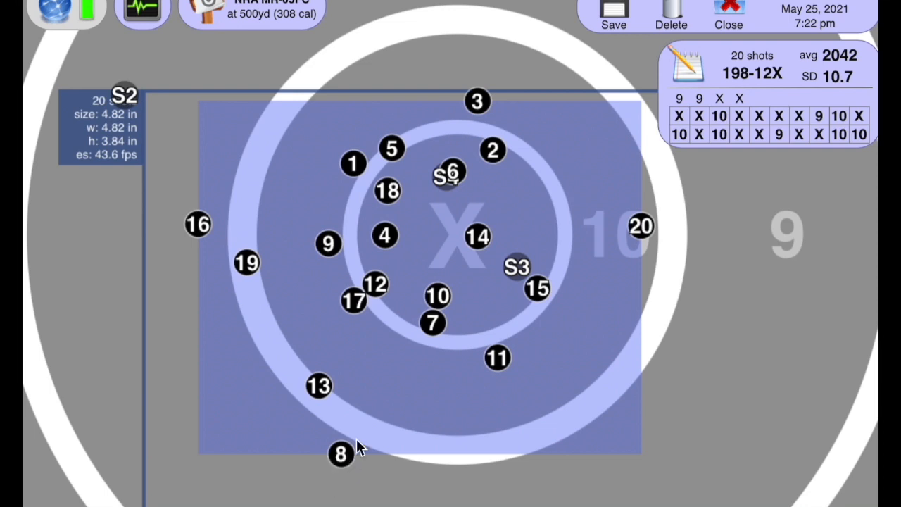
mouse_move(450, 425)
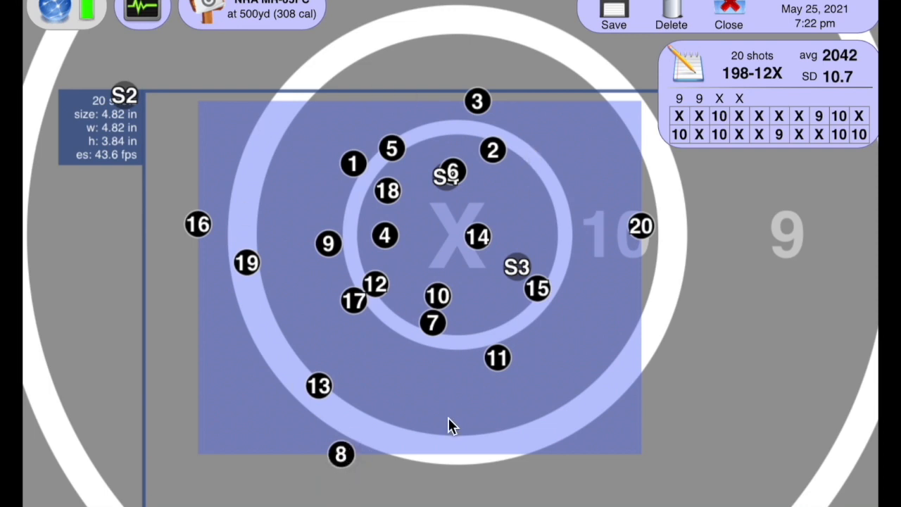
mouse_move(365, 397)
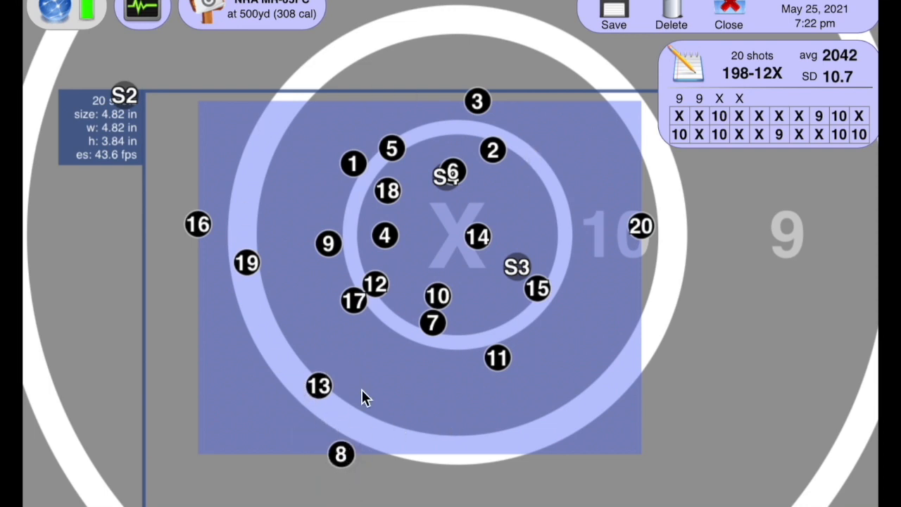
mouse_move(338, 290)
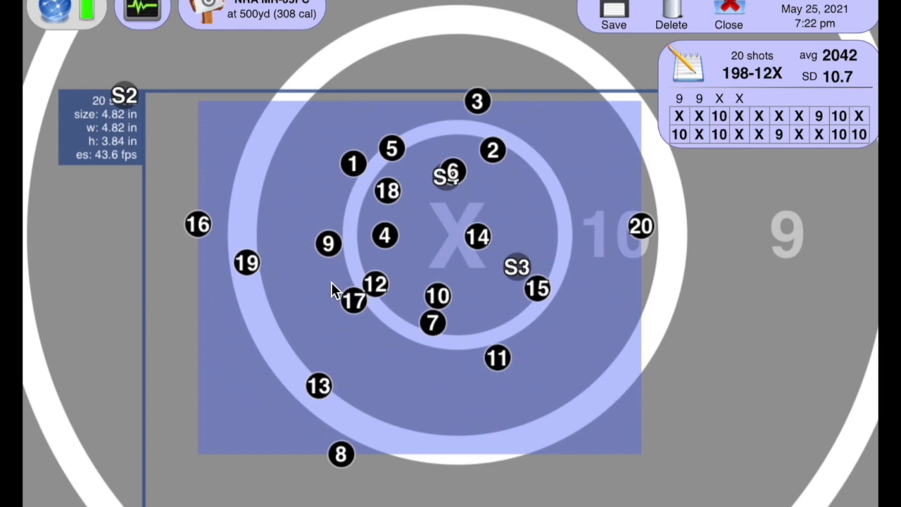
mouse_move(459, 163)
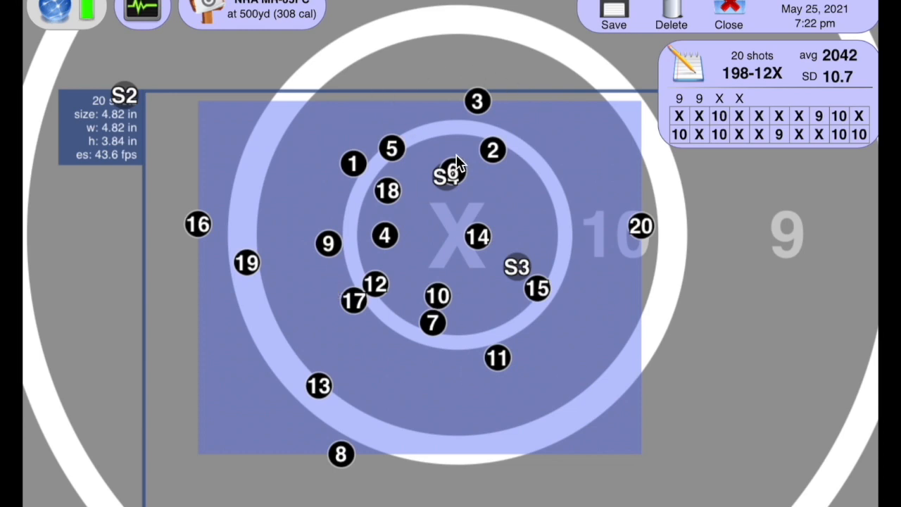
mouse_move(458, 148)
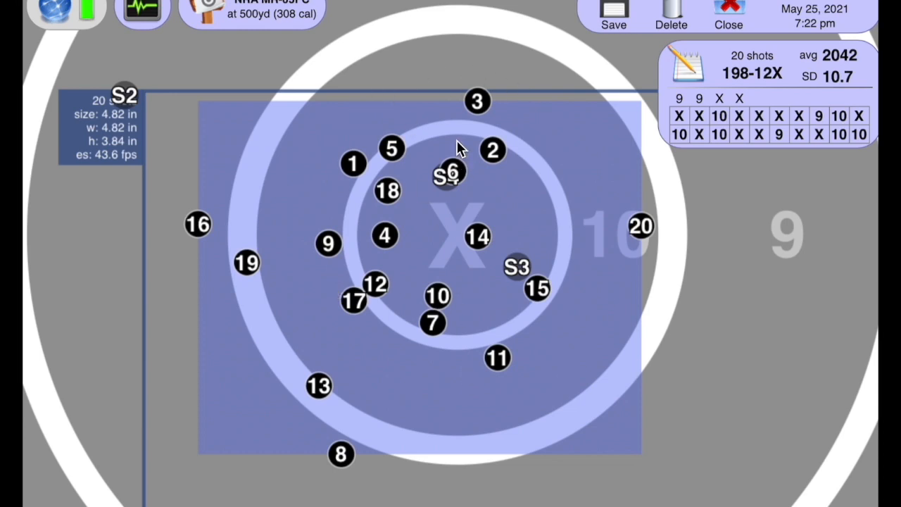